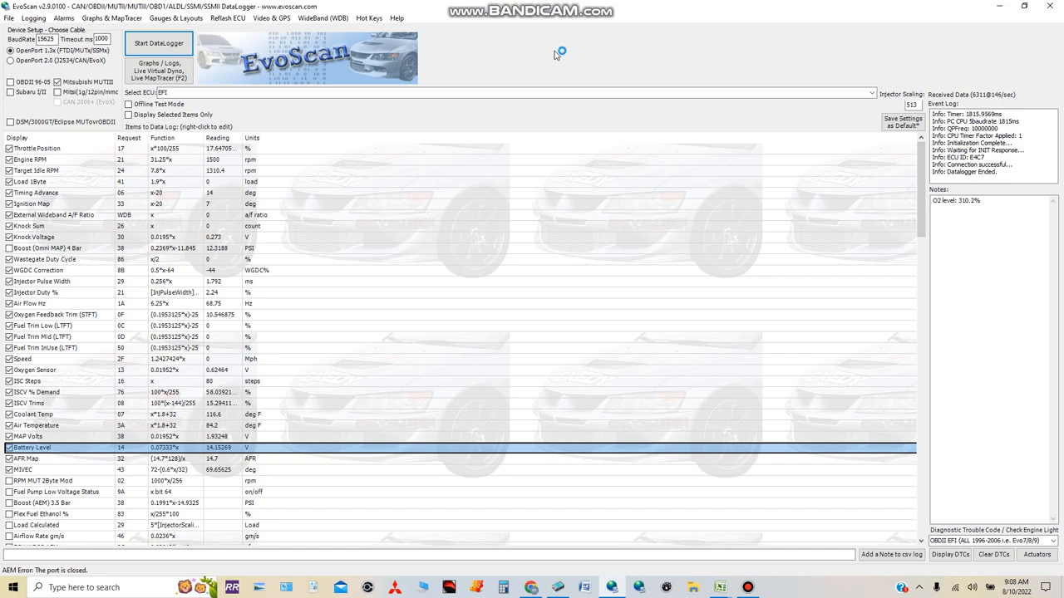
mouse_move(555, 55)
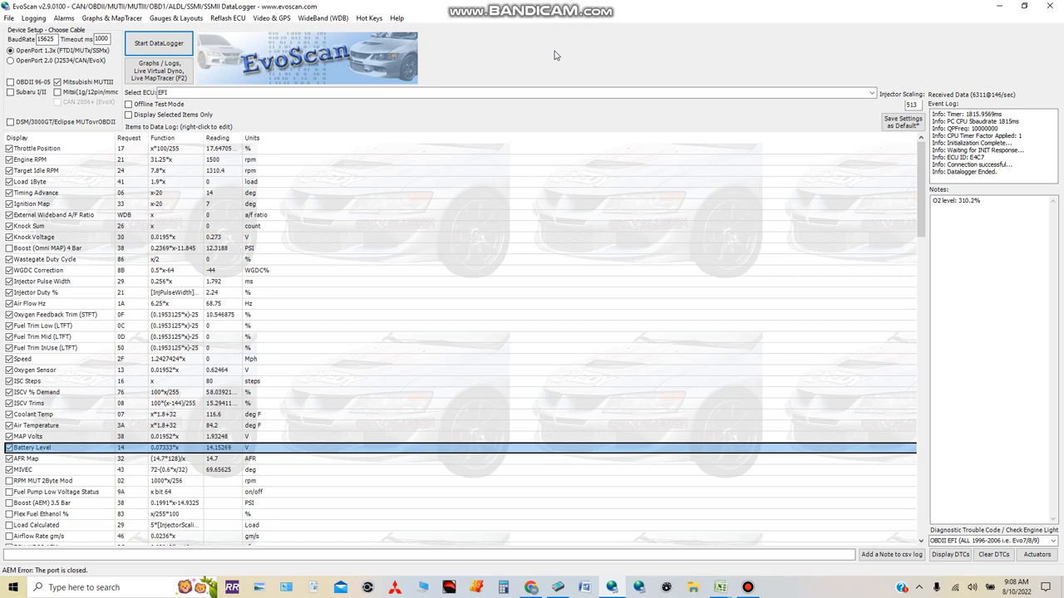
mouse_move(538, 54)
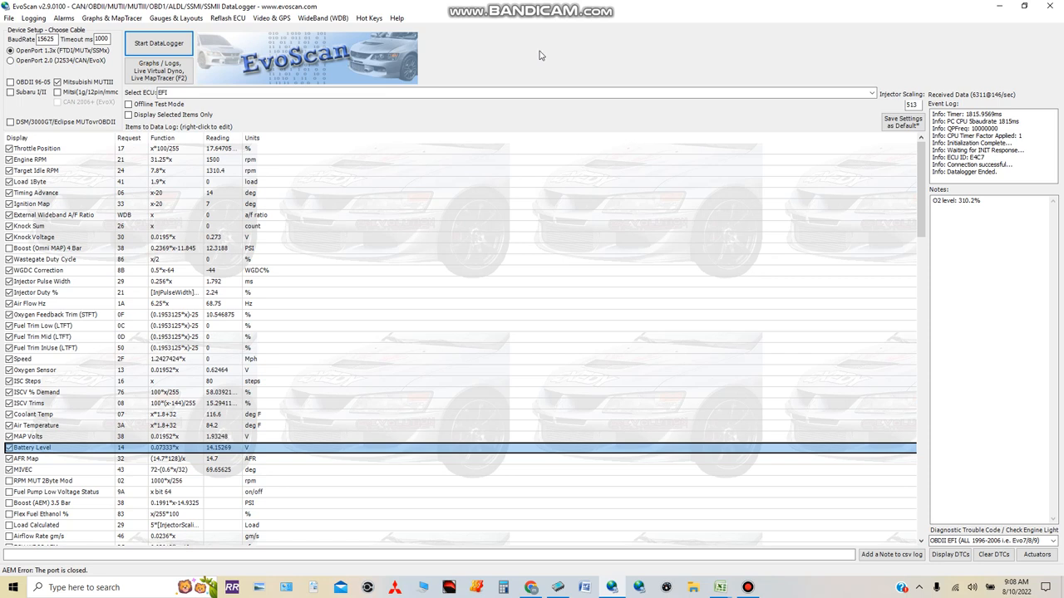
mouse_move(540, 55)
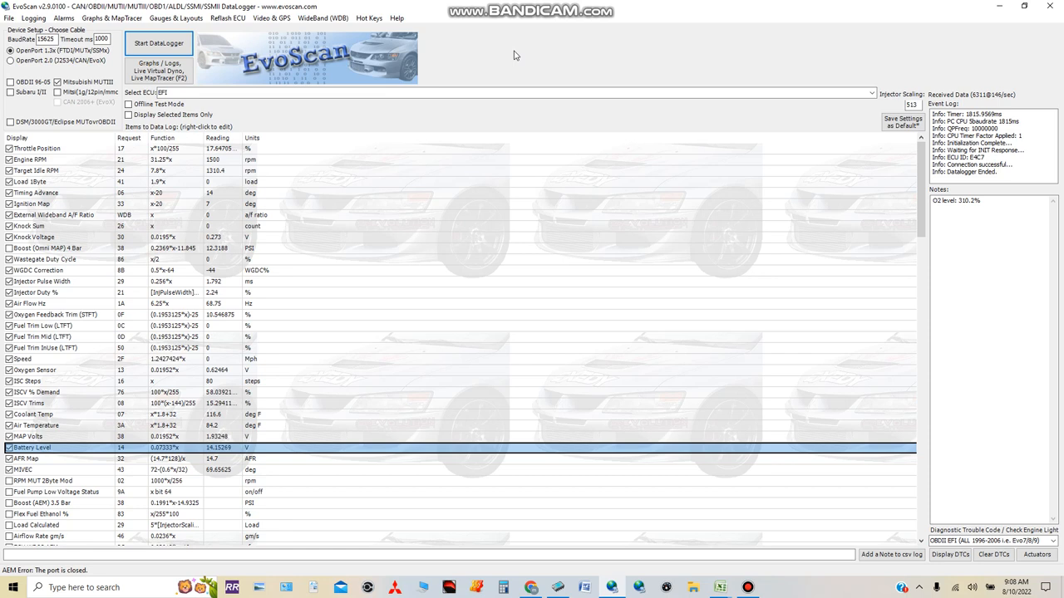
mouse_move(515, 55)
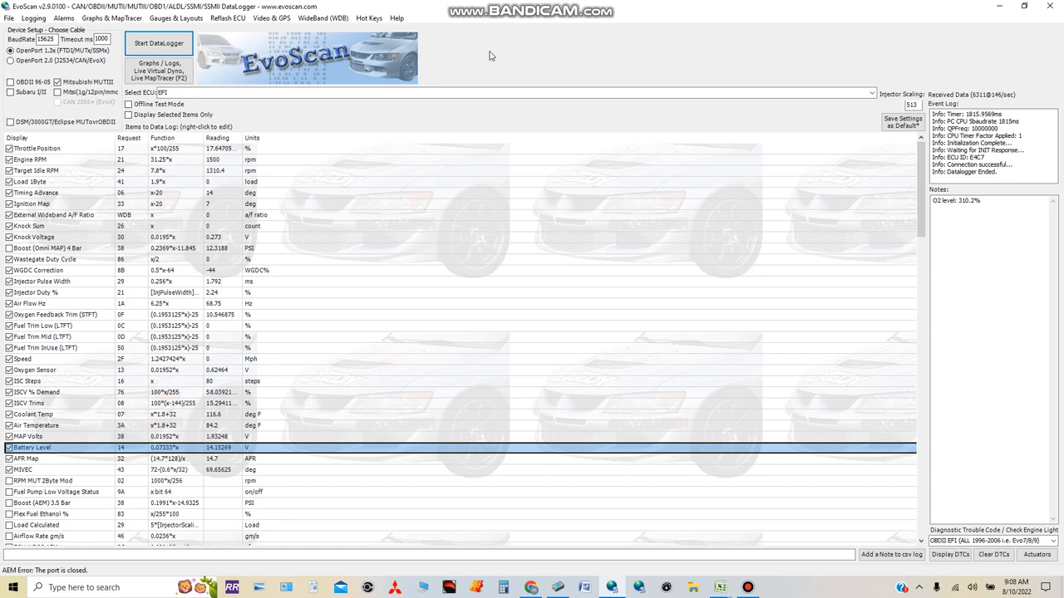
mouse_move(319, 72)
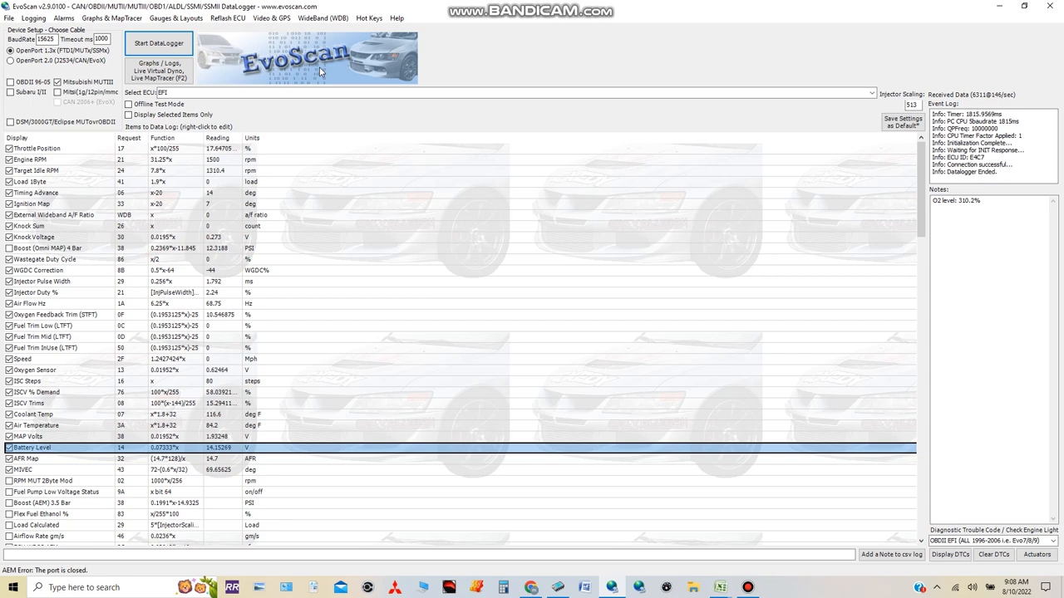
mouse_move(535, 176)
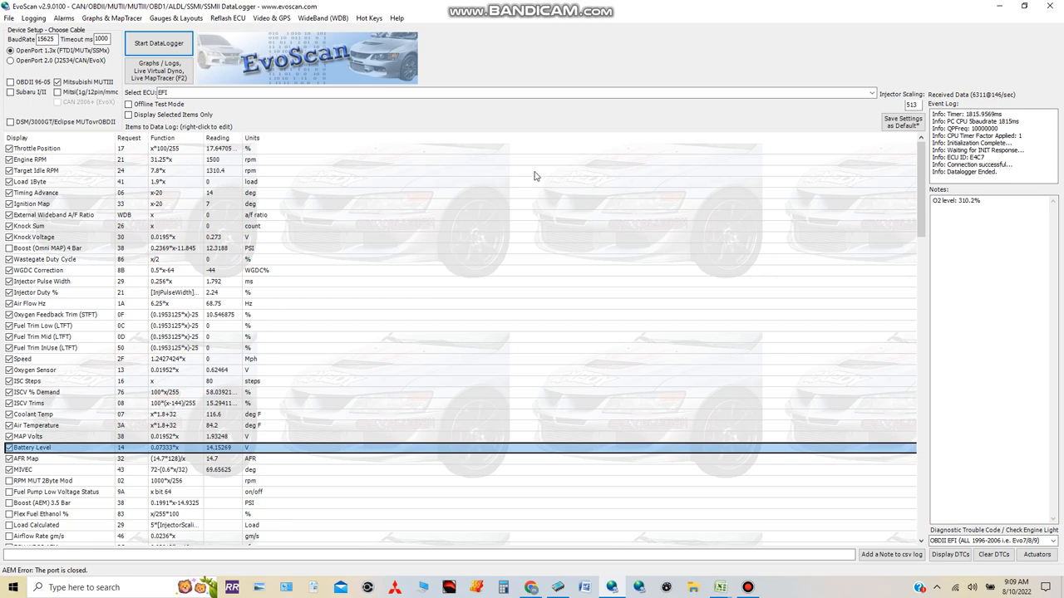
mouse_move(411, 64)
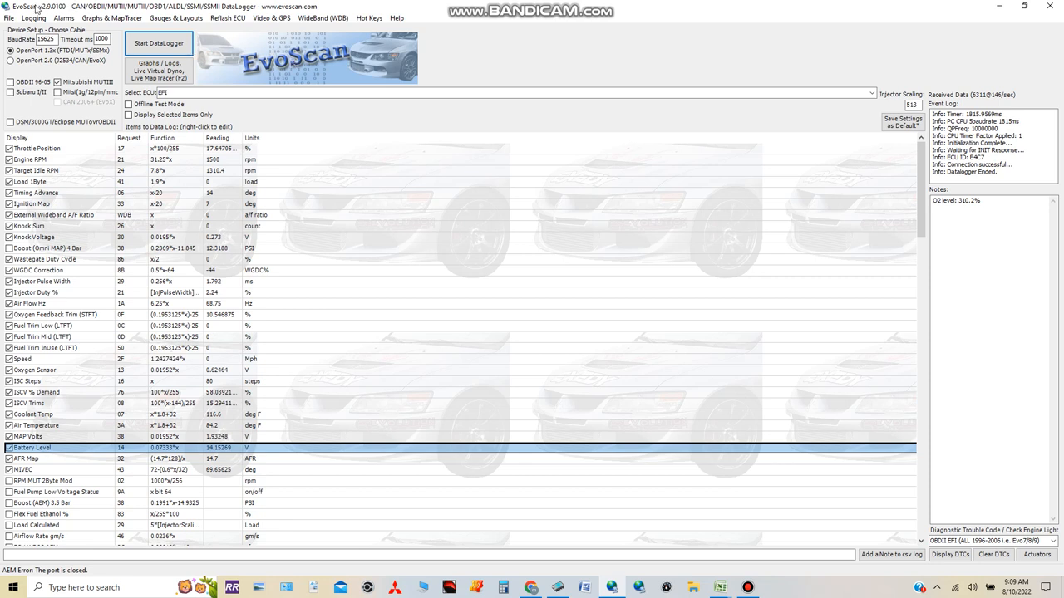
mouse_move(313, 67)
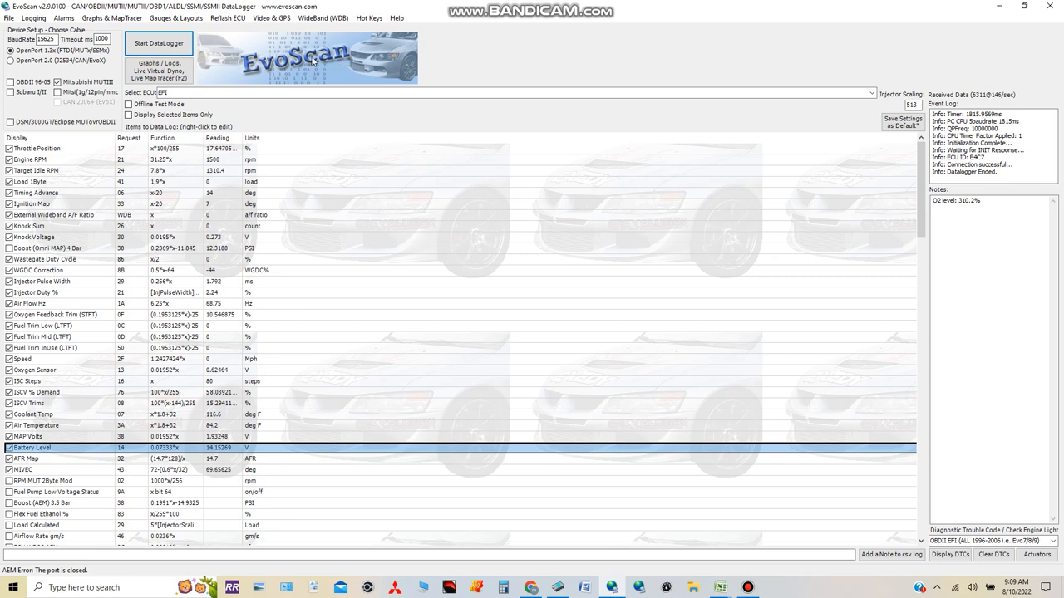
mouse_move(264, 51)
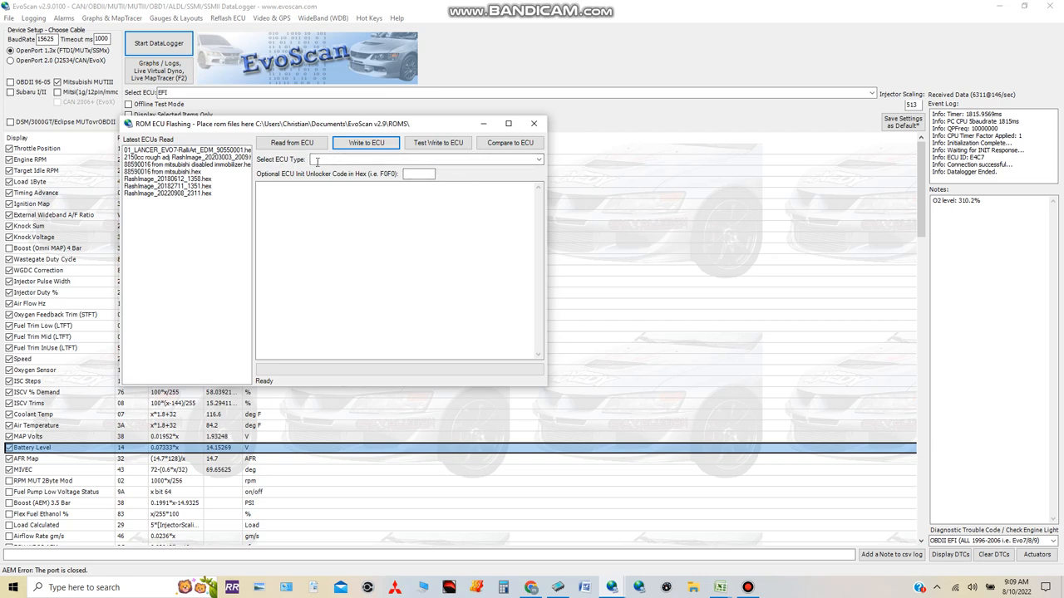
- Reveal the ECU type choices in the ROM ECU Flashing window
left_click(539, 159)
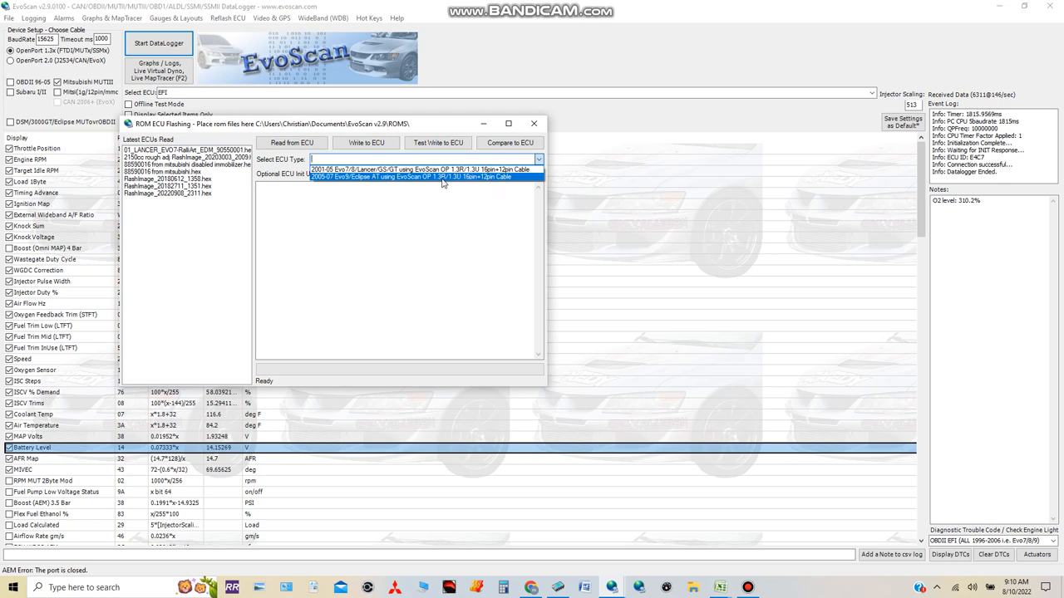
mouse_move(456, 184)
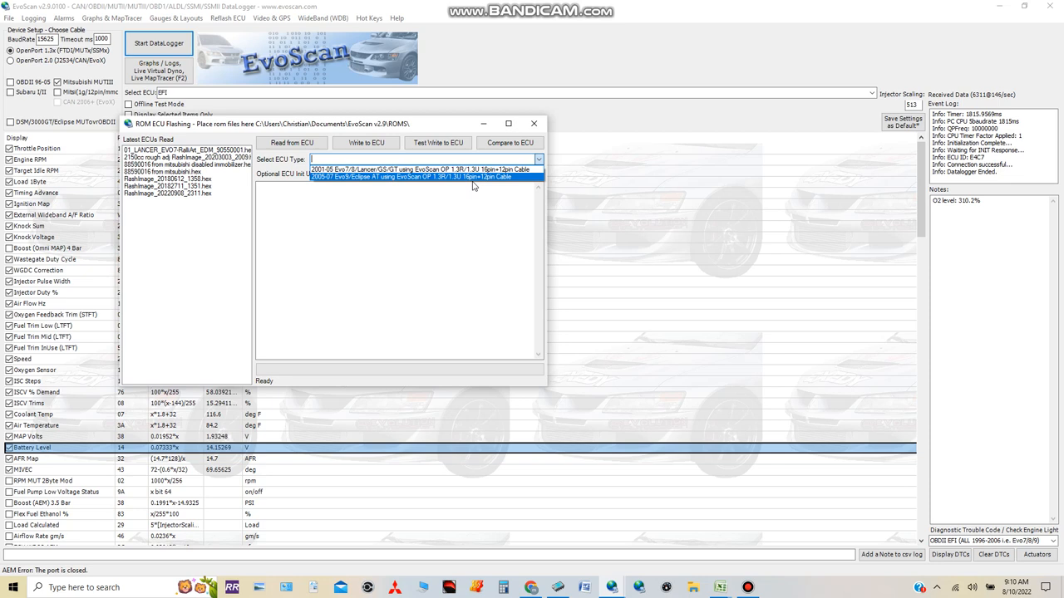
mouse_move(469, 184)
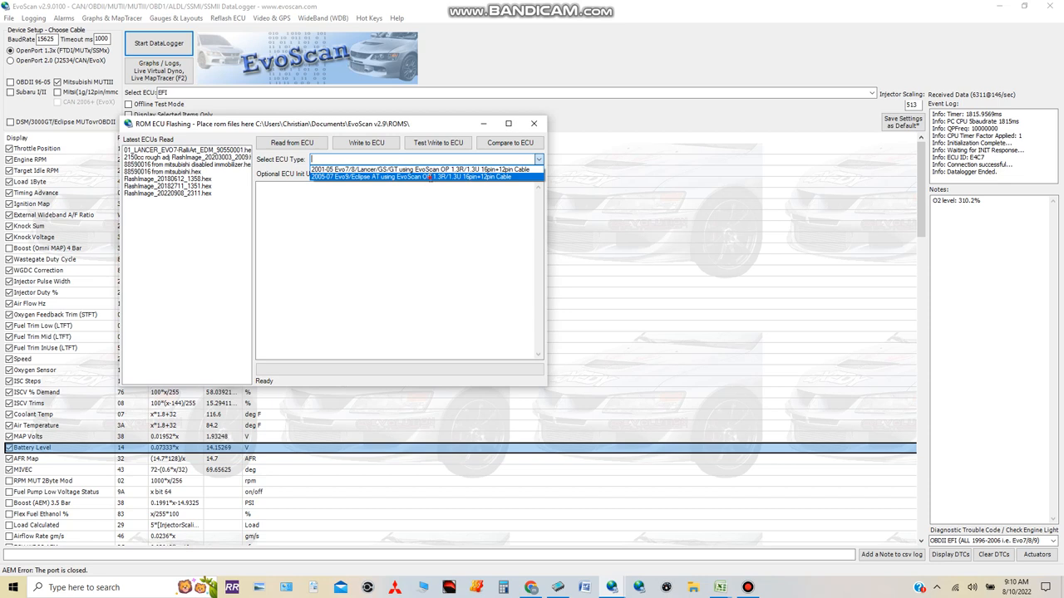
- Choose the 2005-07 Evo9 Eclipse ECU type, raising the USB cable connection error
left_click(399, 177)
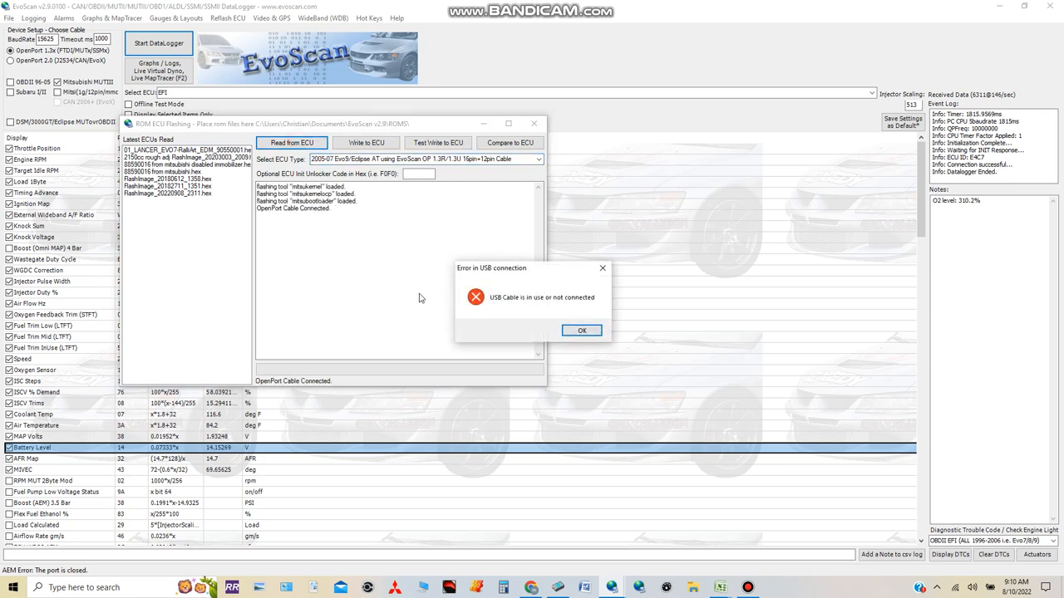
mouse_move(309, 219)
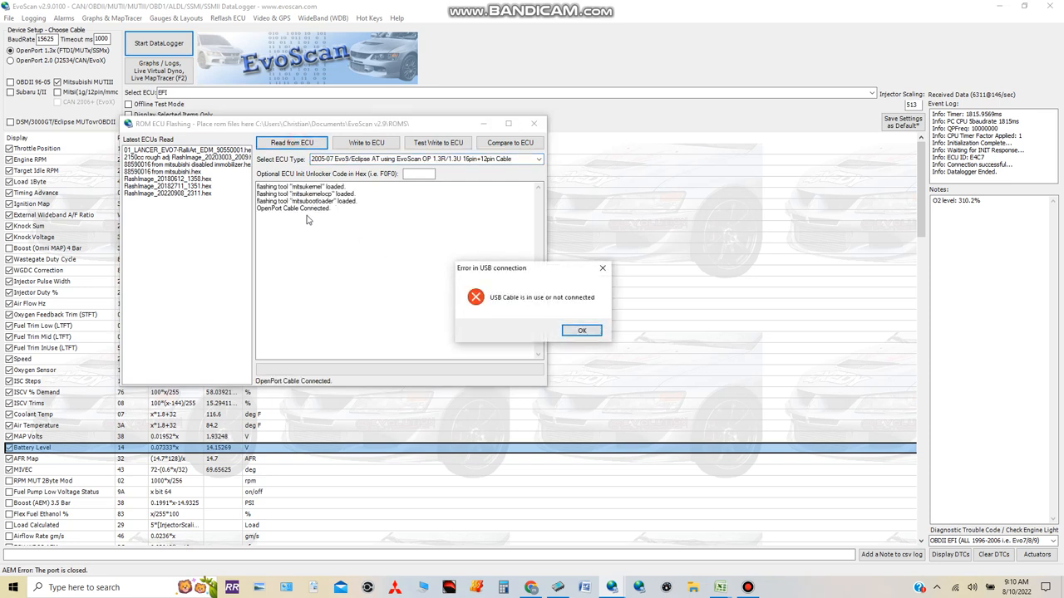
mouse_move(572, 311)
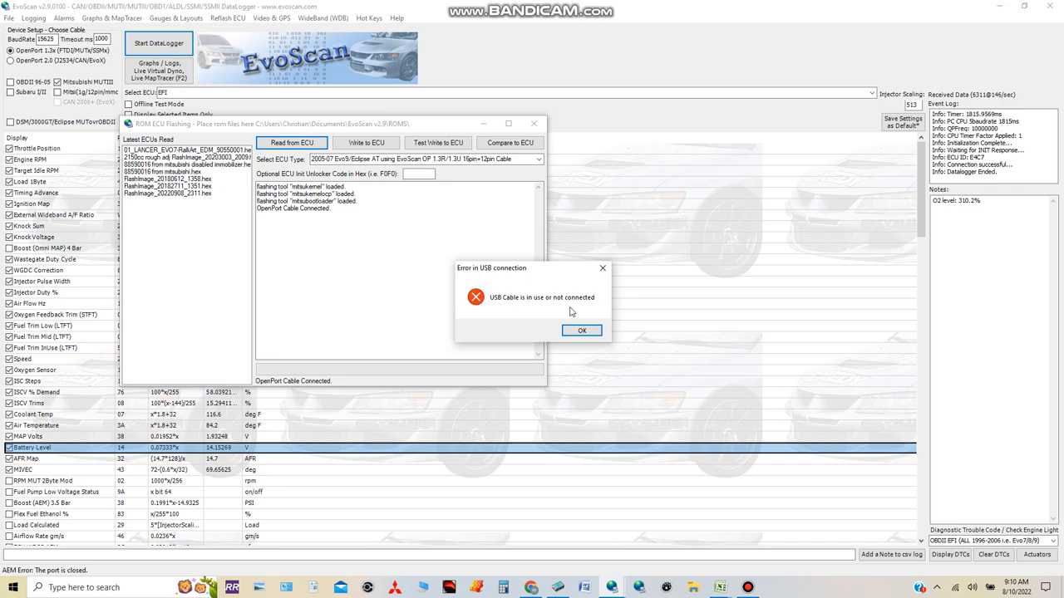
mouse_move(466, 309)
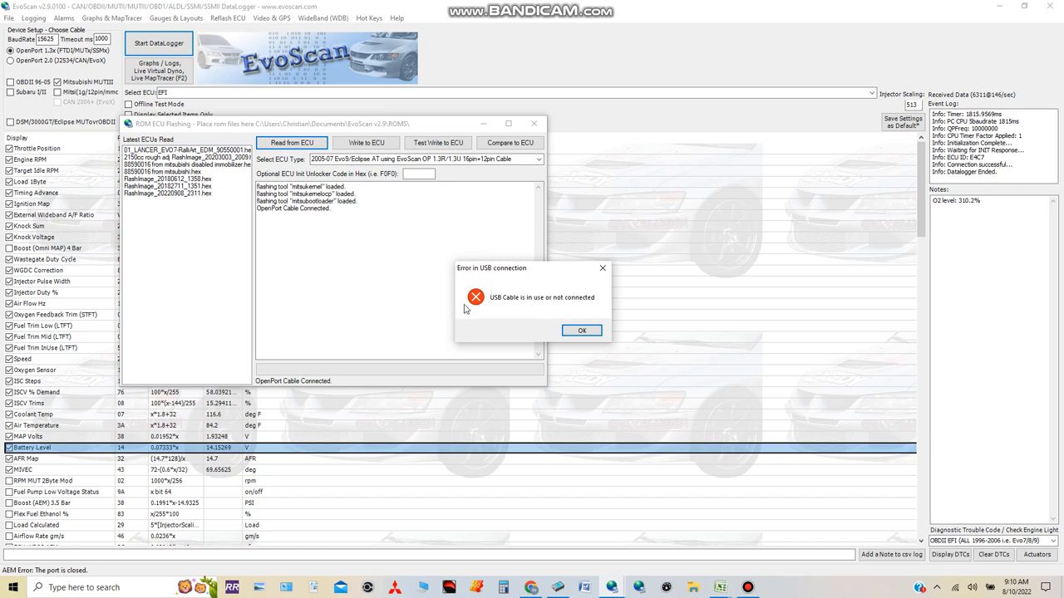
mouse_move(495, 281)
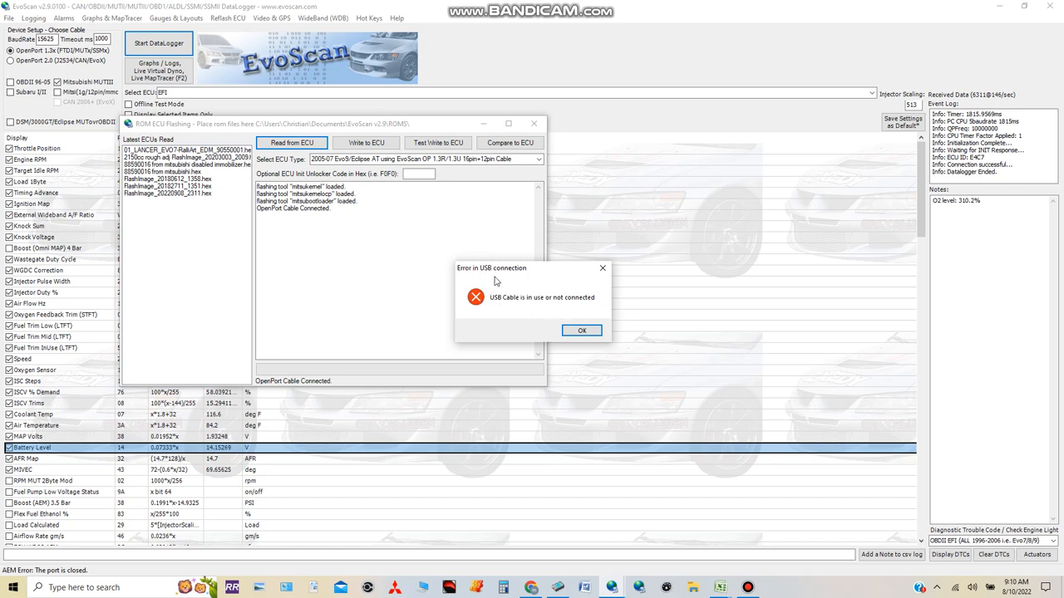
mouse_move(539, 295)
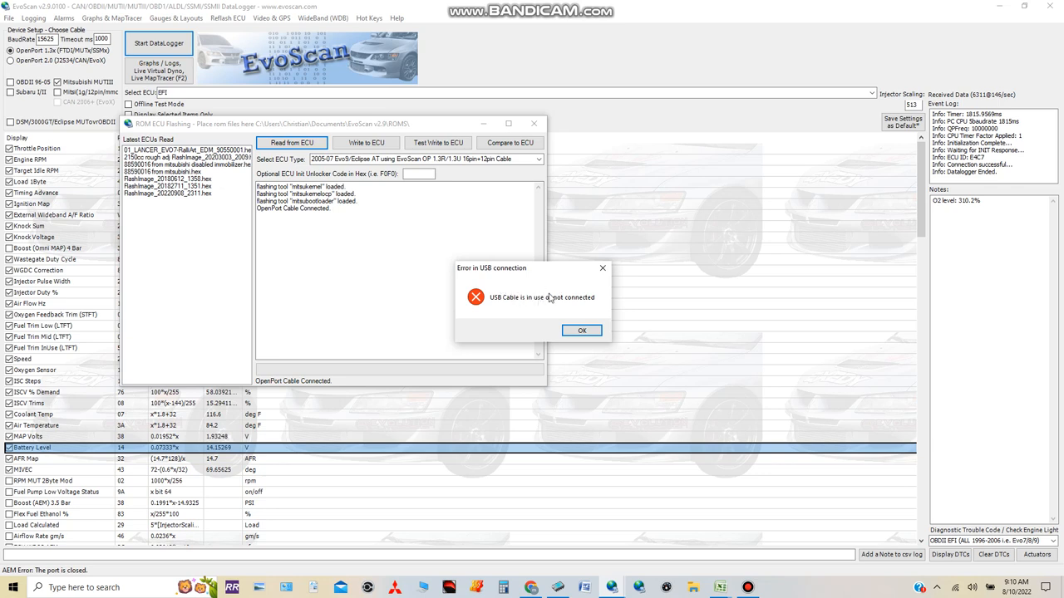
mouse_move(566, 323)
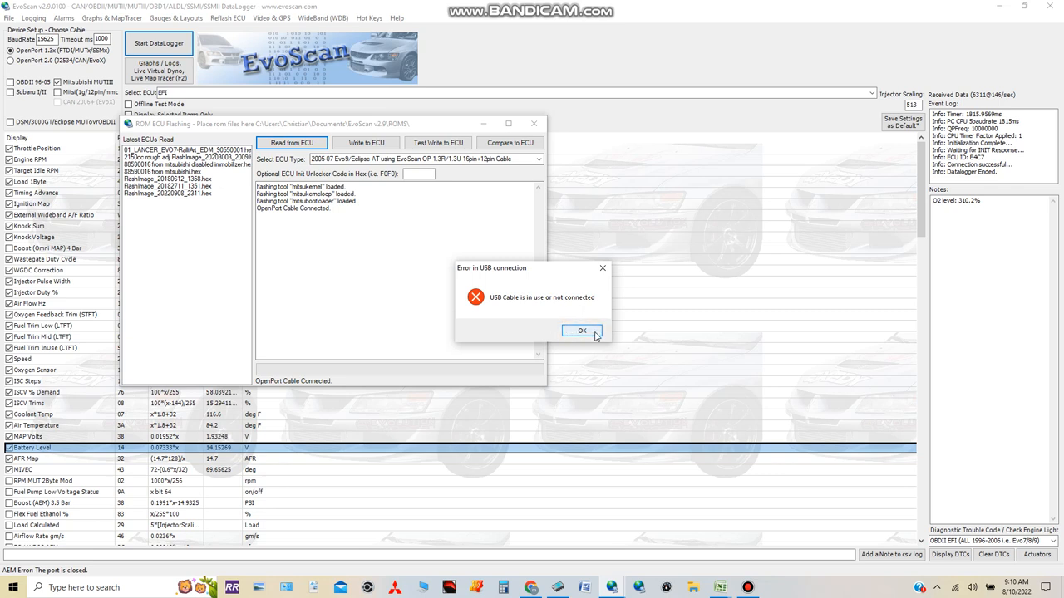
mouse_move(526, 371)
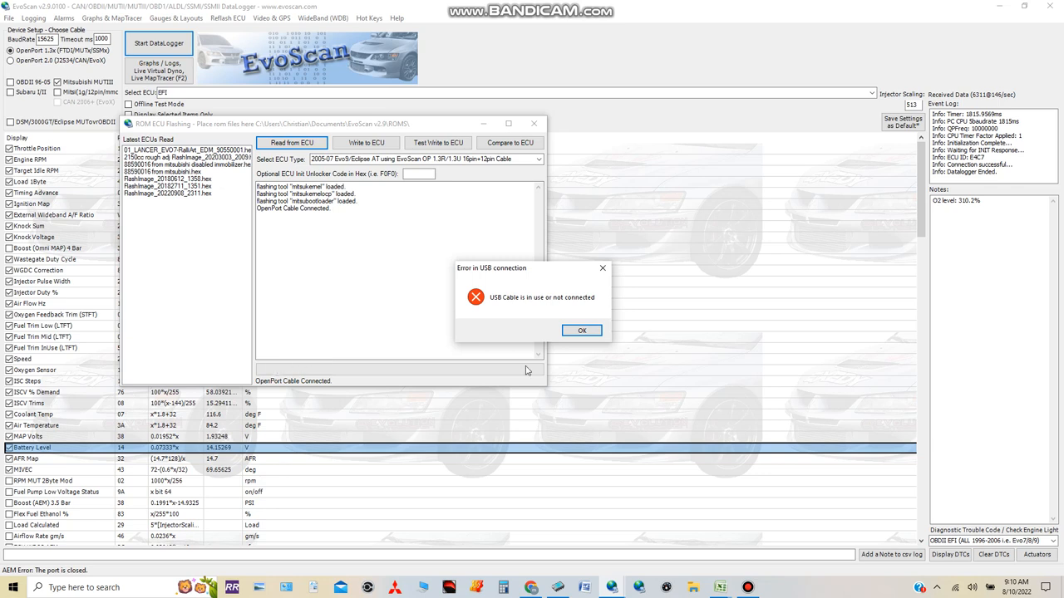
- Dismiss the 'Error in USB connection' message, keeping the Evo 9 ECU type set
left_click(582, 329)
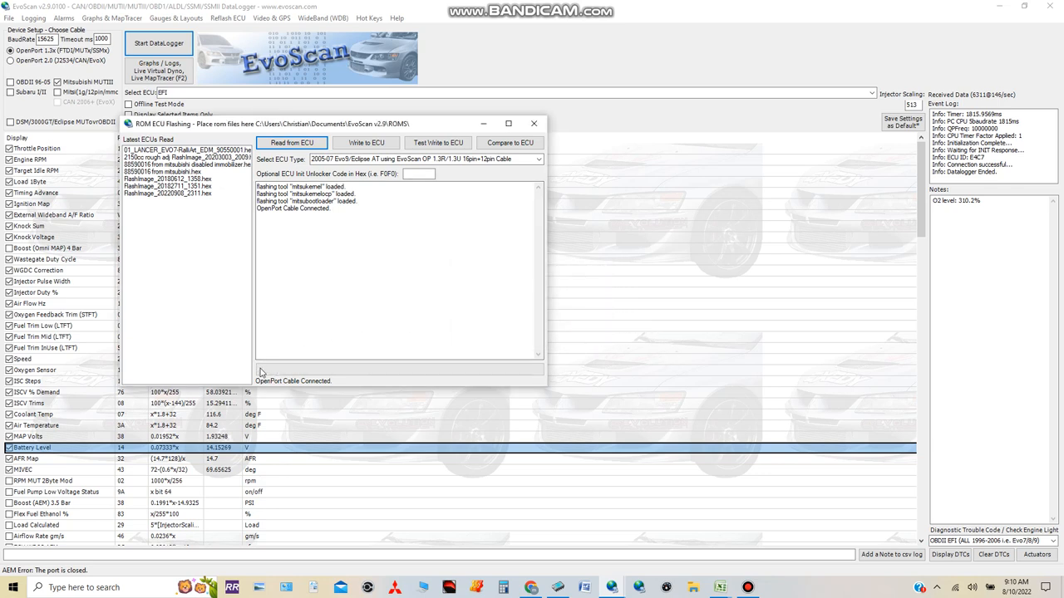
mouse_move(348, 379)
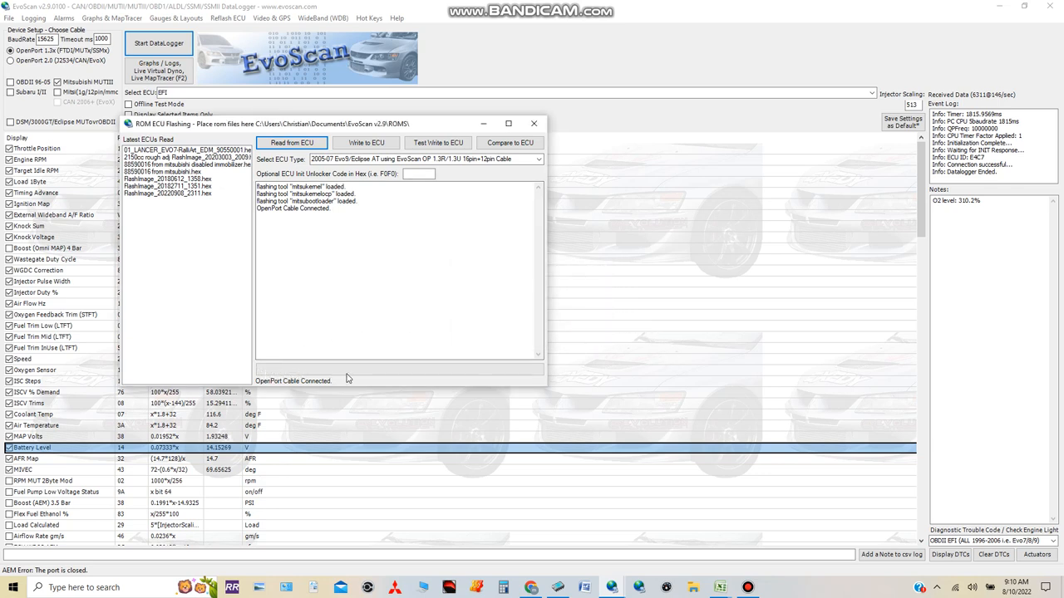
mouse_move(486, 381)
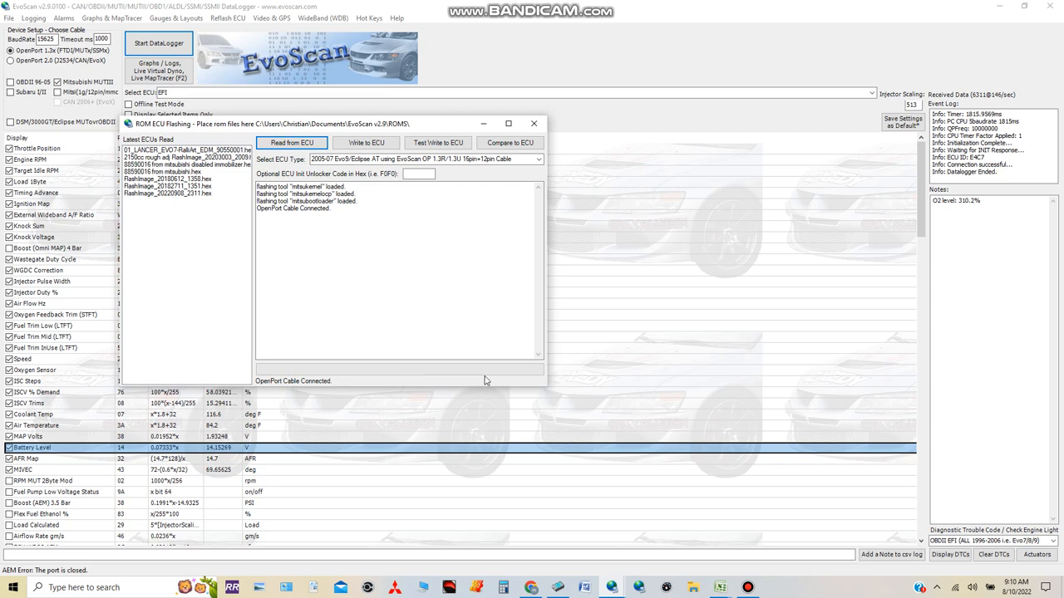
mouse_move(404, 374)
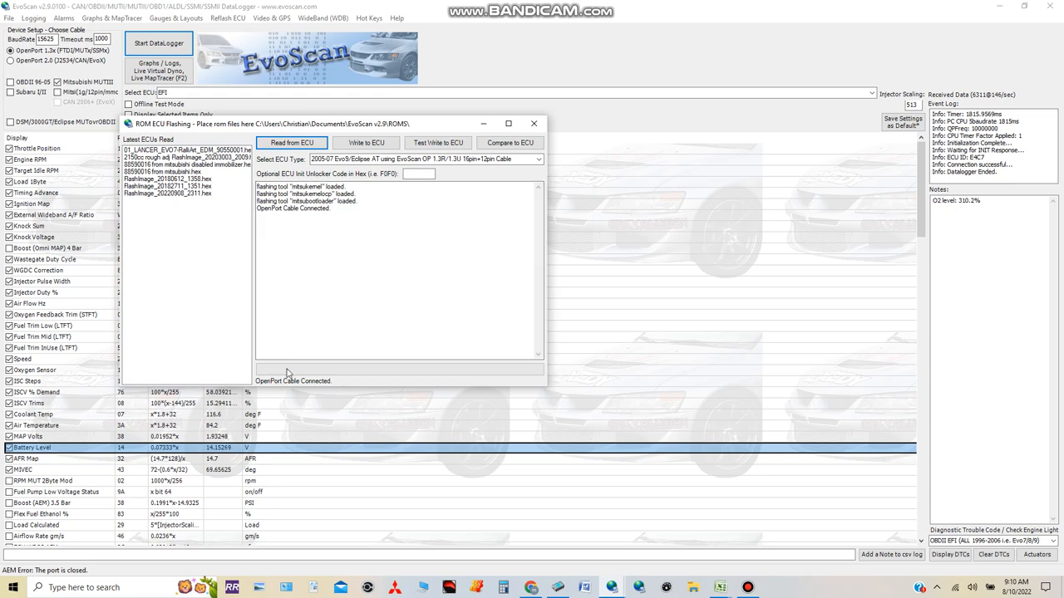
mouse_move(336, 374)
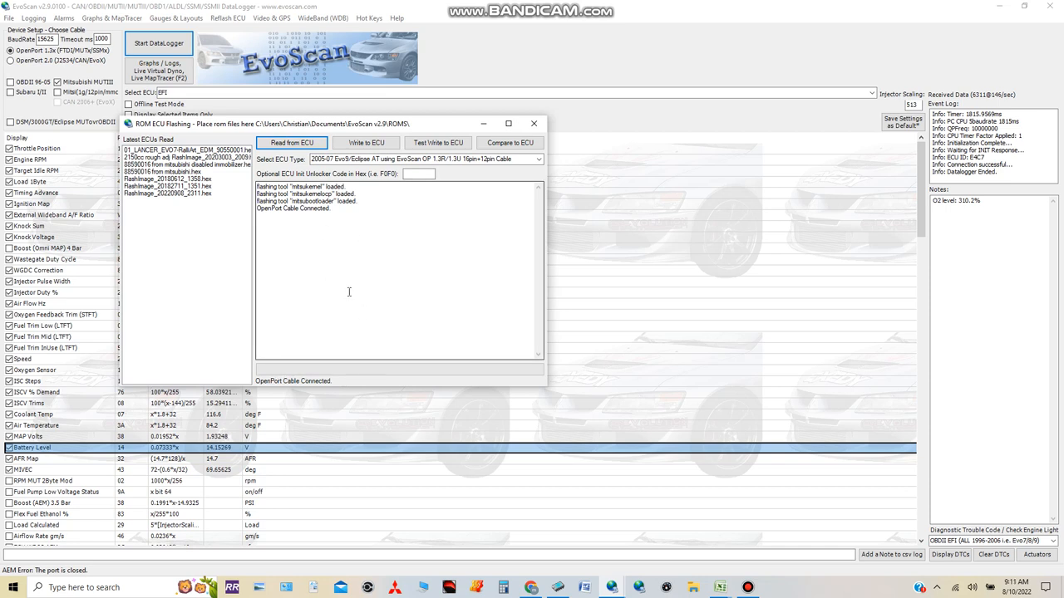
mouse_move(269, 376)
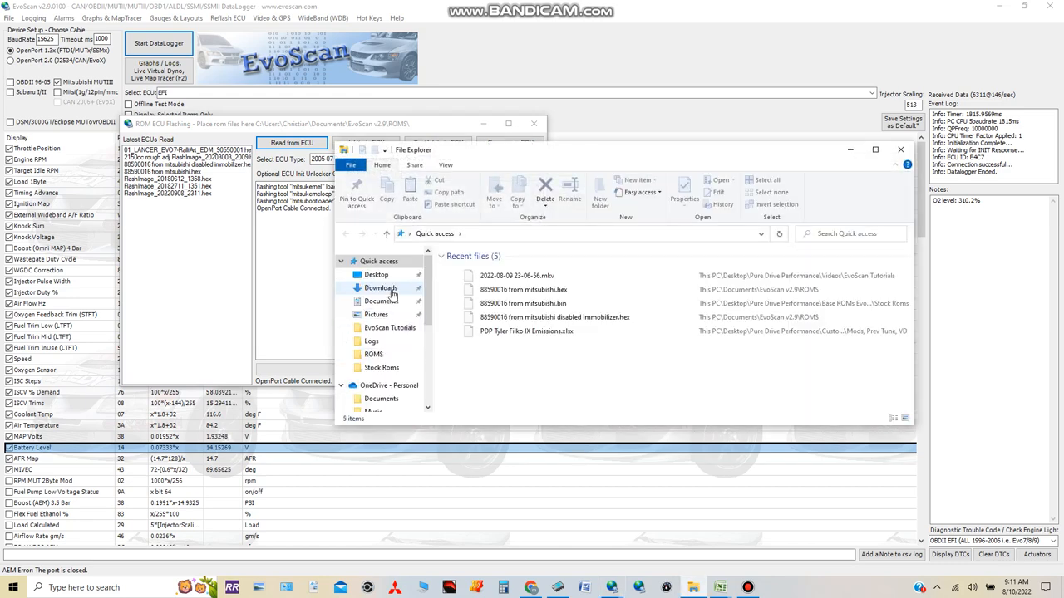
- Navigate from Documents into the EvoScan v2.9 ROMS folder
left_click(382, 301)
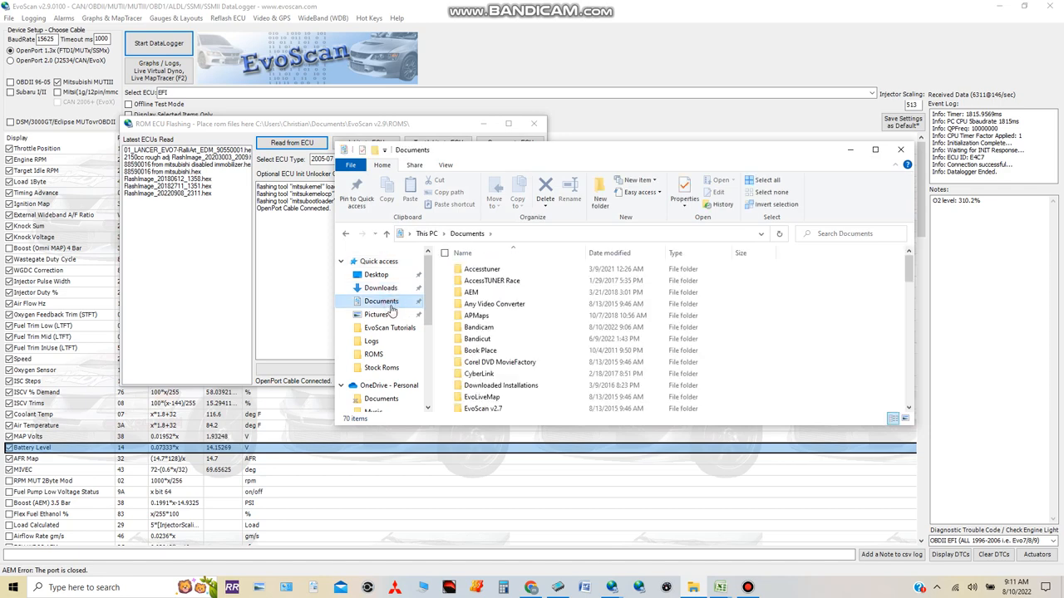
scroll("down", 3)
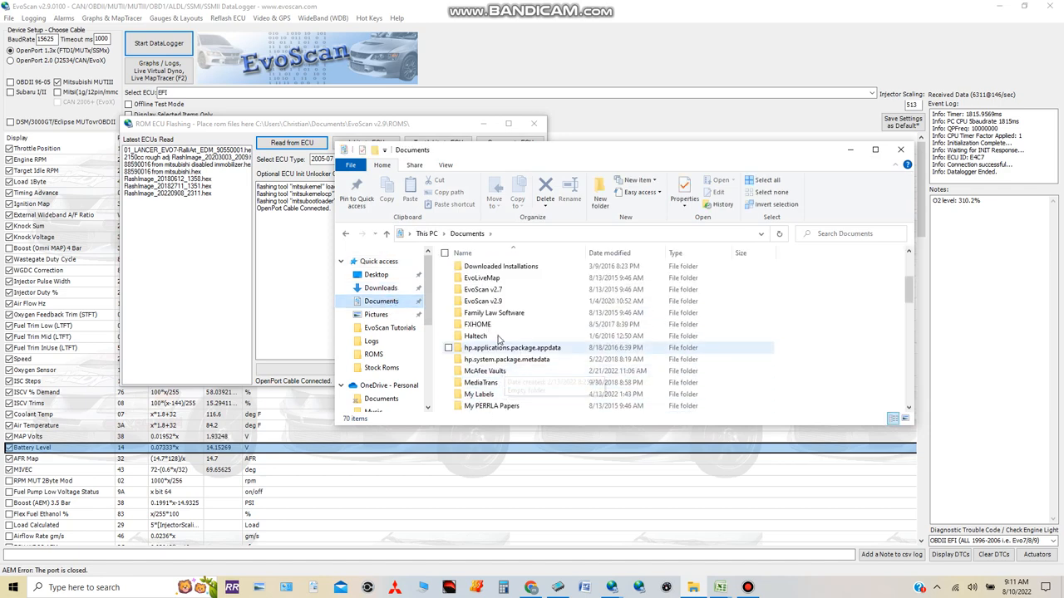
left_click(482, 300)
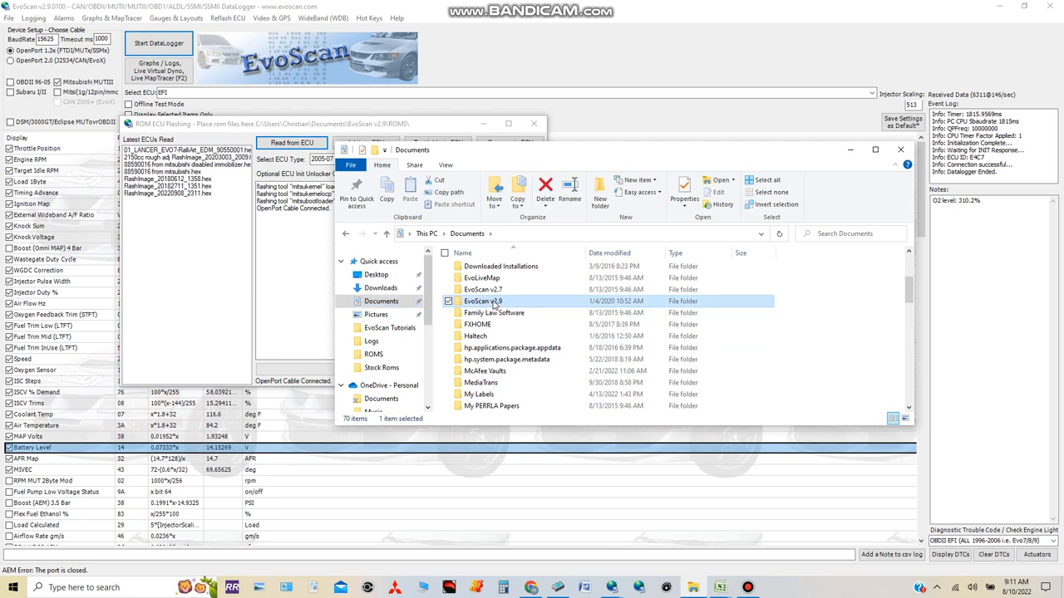
double_click(482, 301)
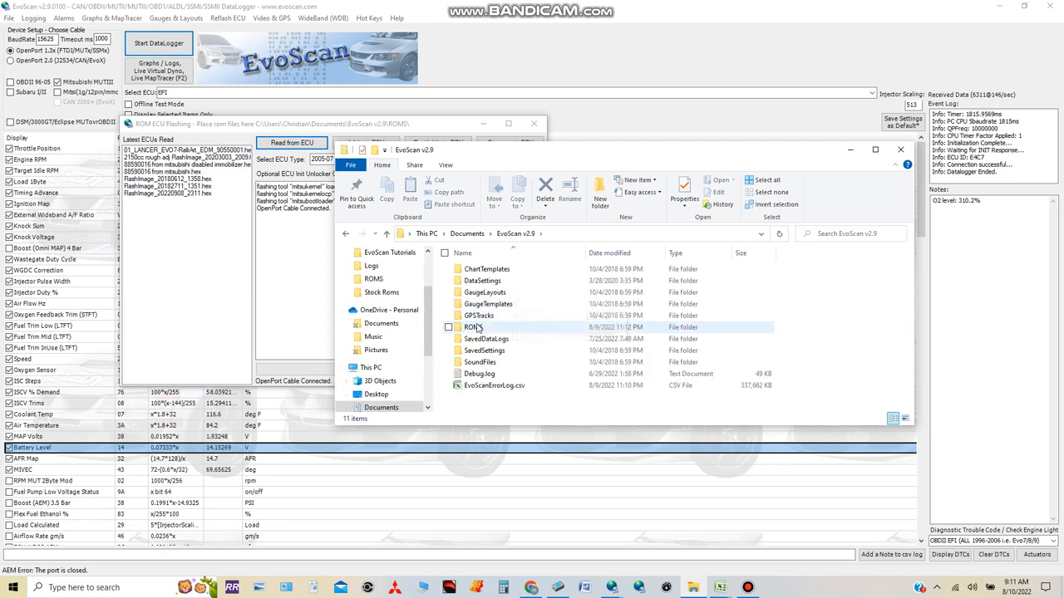
double_click(485, 326)
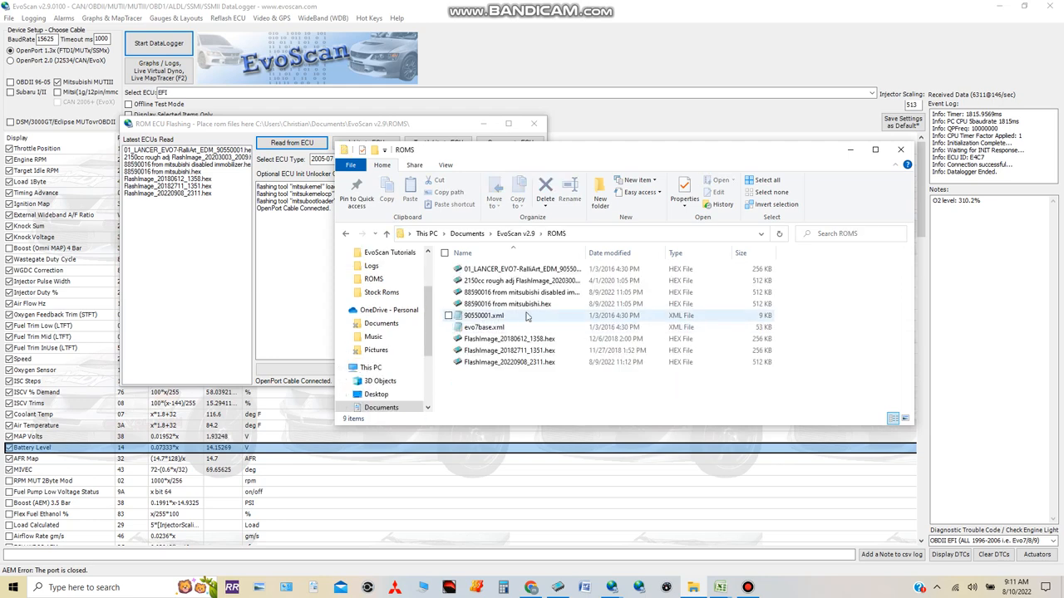
- Select the 88590016 from mitsubishi.hex ROM file in the ROMS folder
left_click(522, 279)
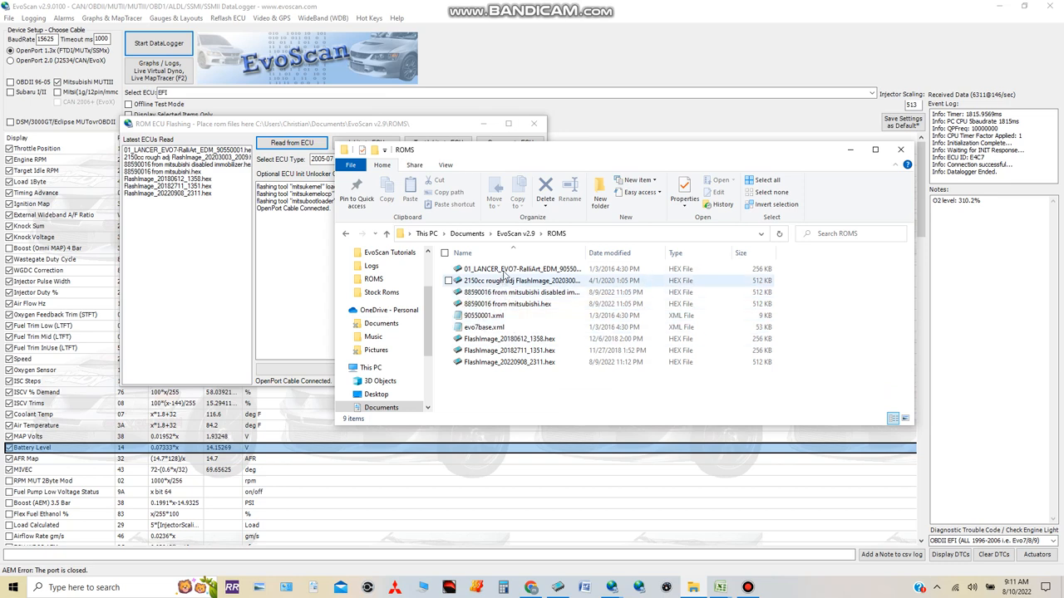
mouse_move(507, 362)
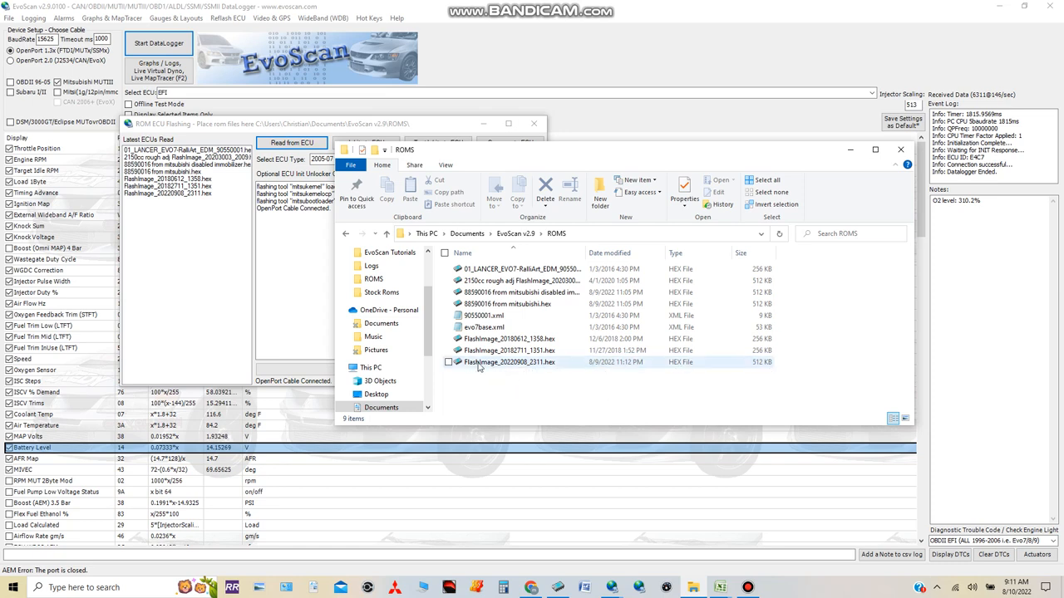
mouse_move(578, 369)
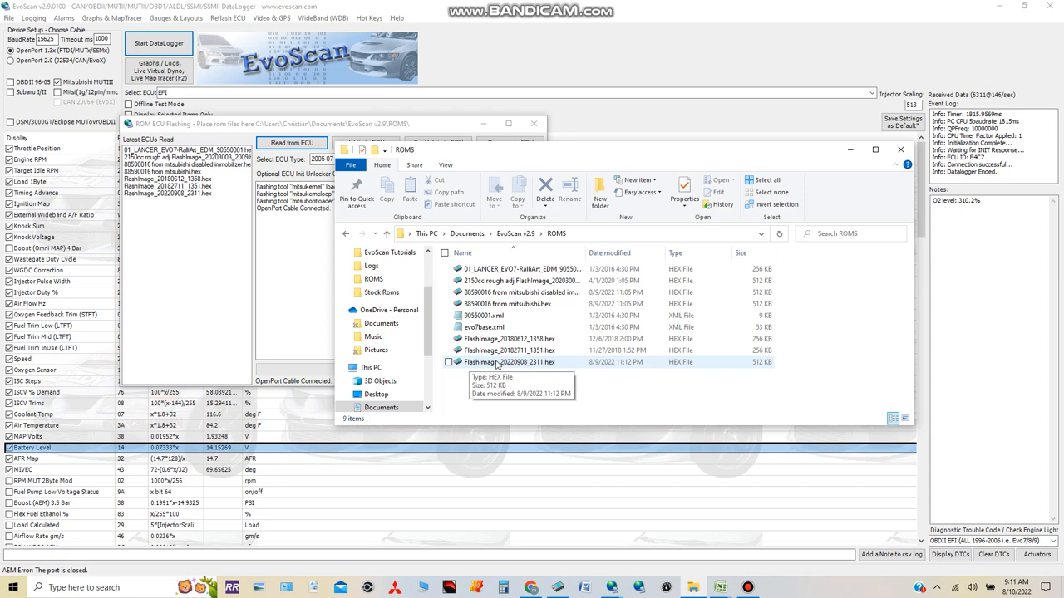
mouse_move(512, 371)
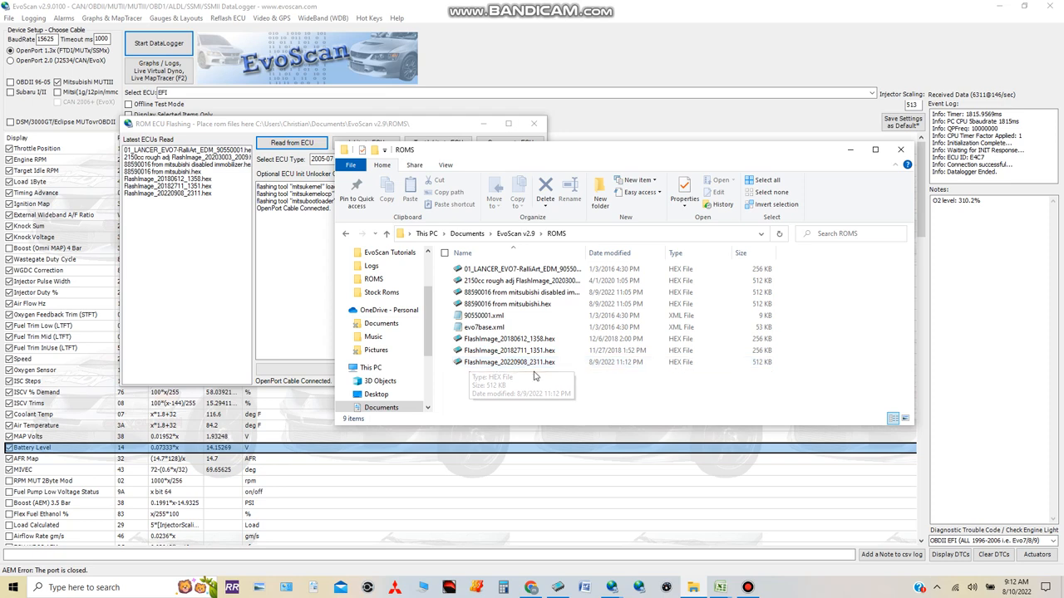
mouse_move(522, 303)
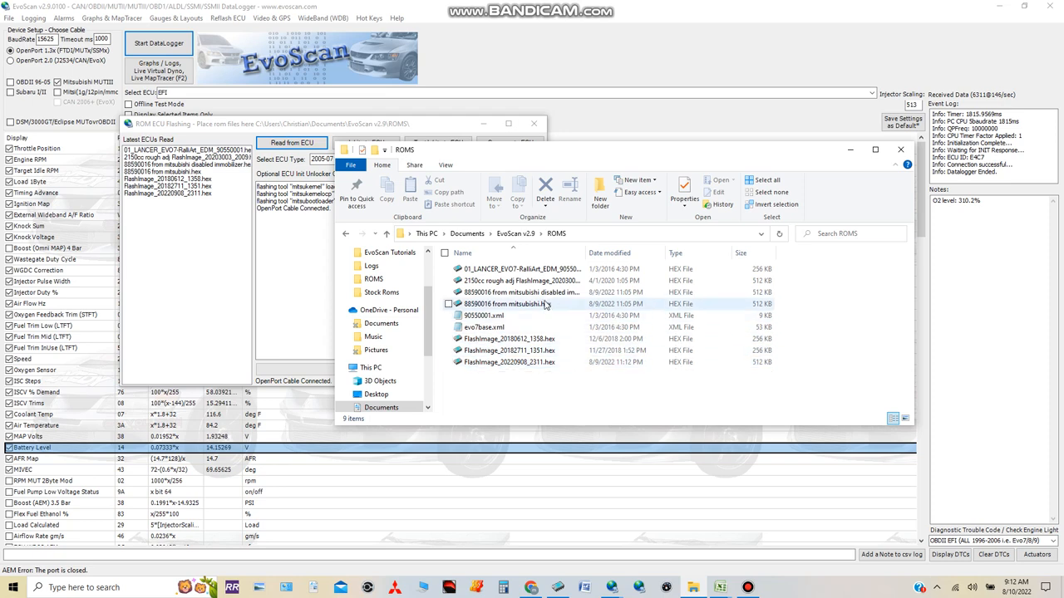
left_click(507, 302)
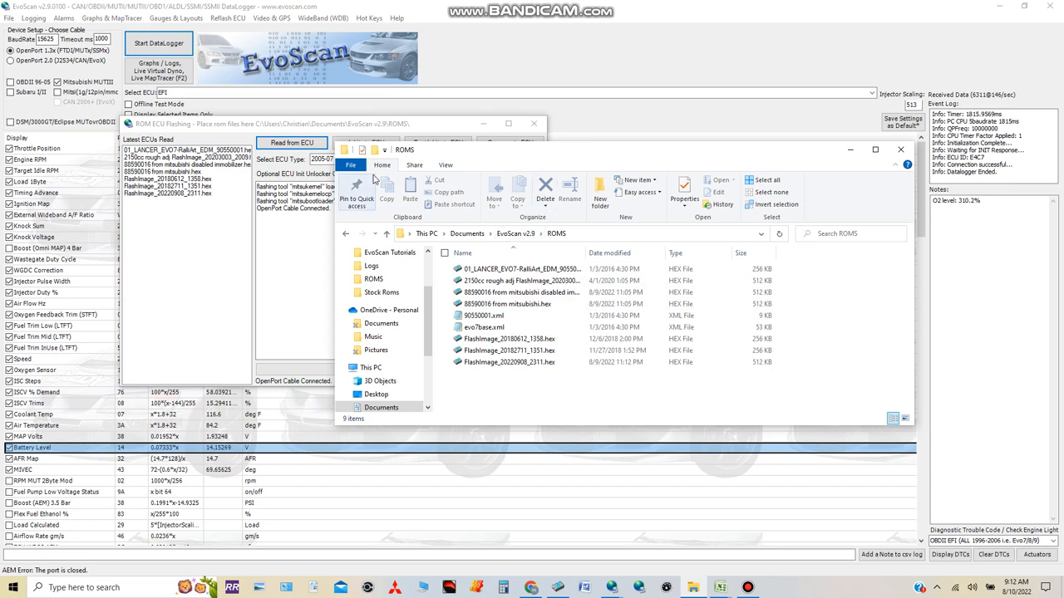
mouse_move(502, 161)
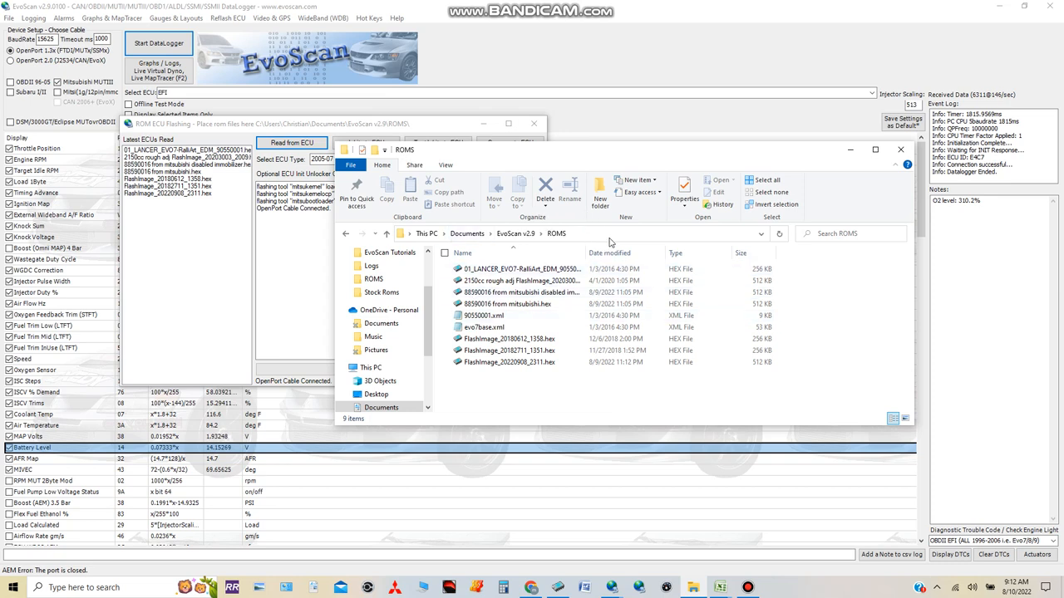
left_click(565, 233)
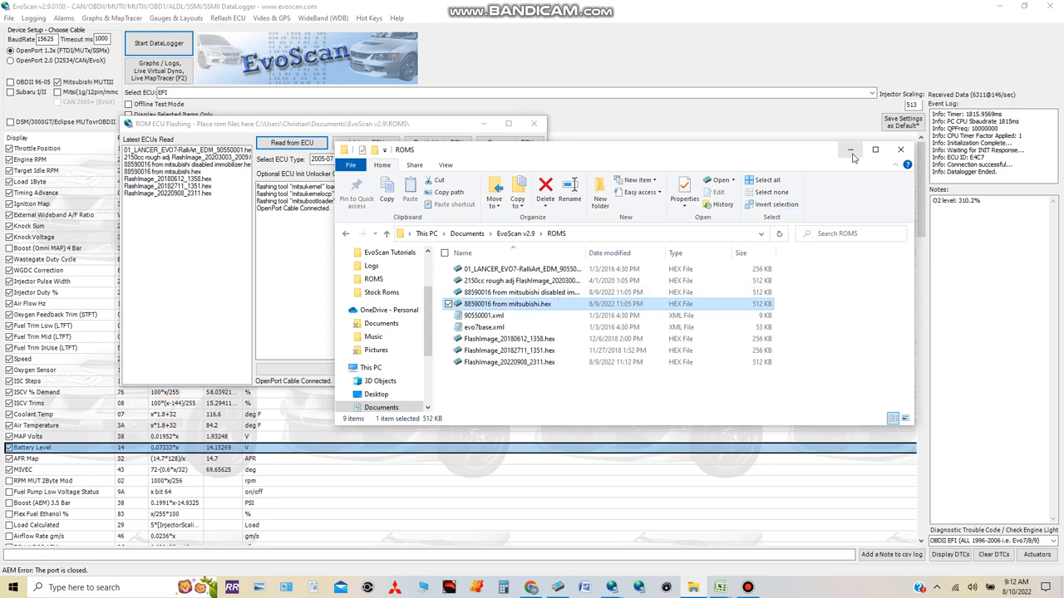
- Restart the ROM flashing window and set the ECU type to 2005-07 Evo 9 Eclipse AT
left_click(900, 149)
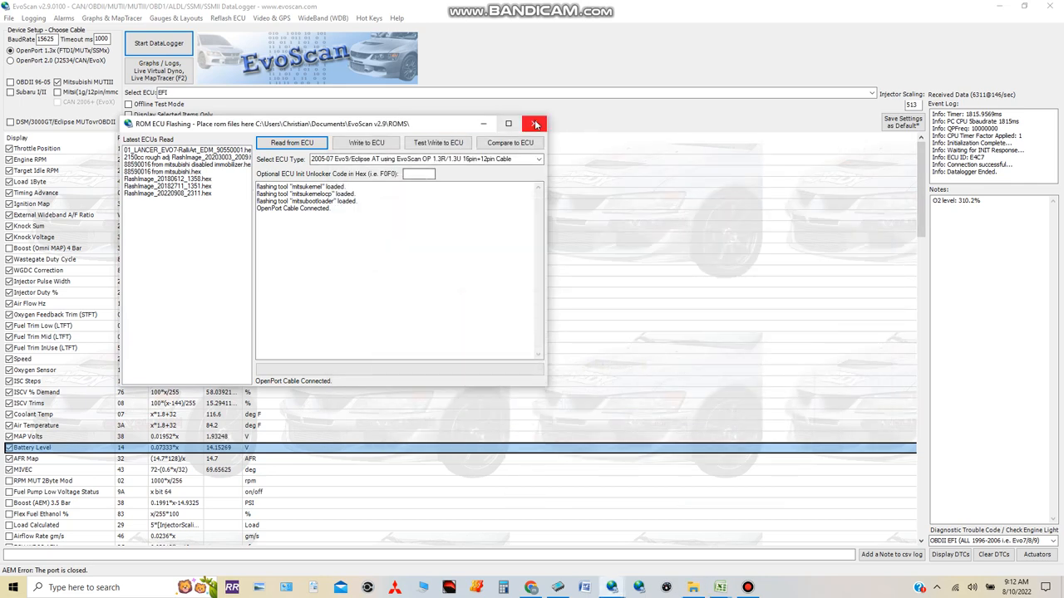
left_click(536, 123)
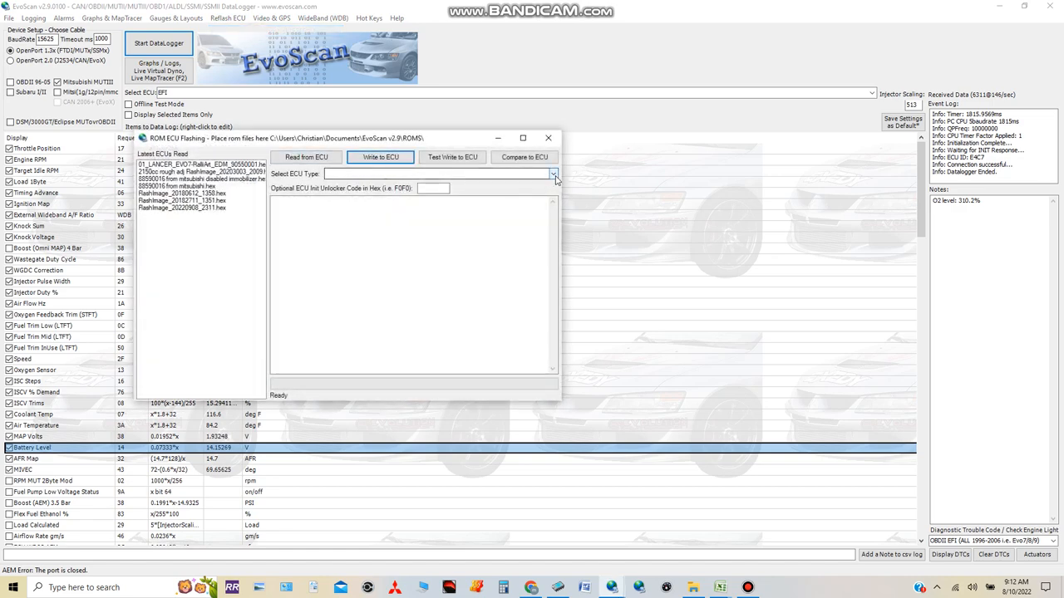
left_click(552, 172)
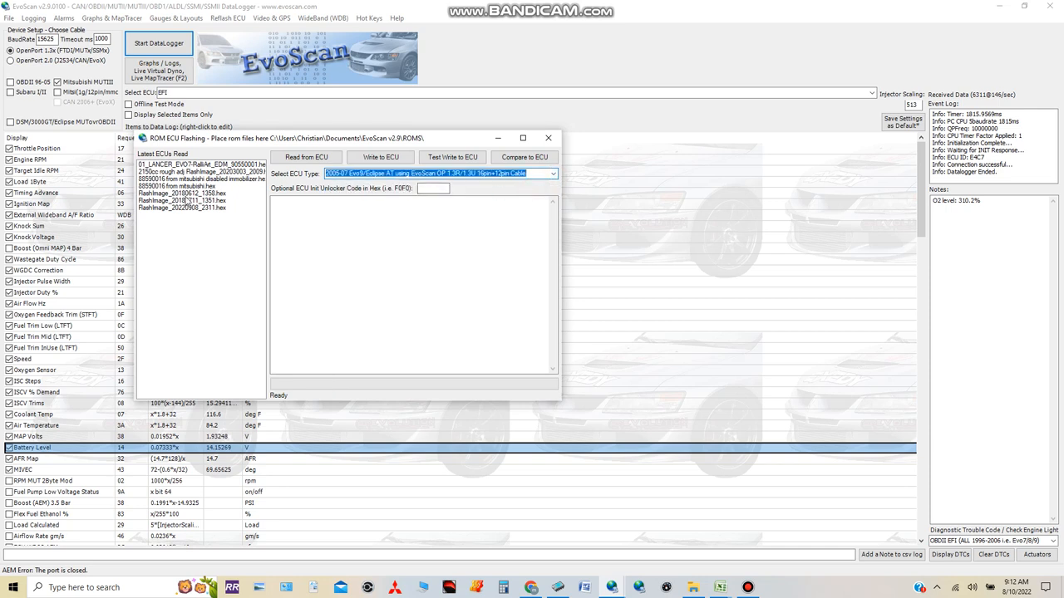
left_click(199, 180)
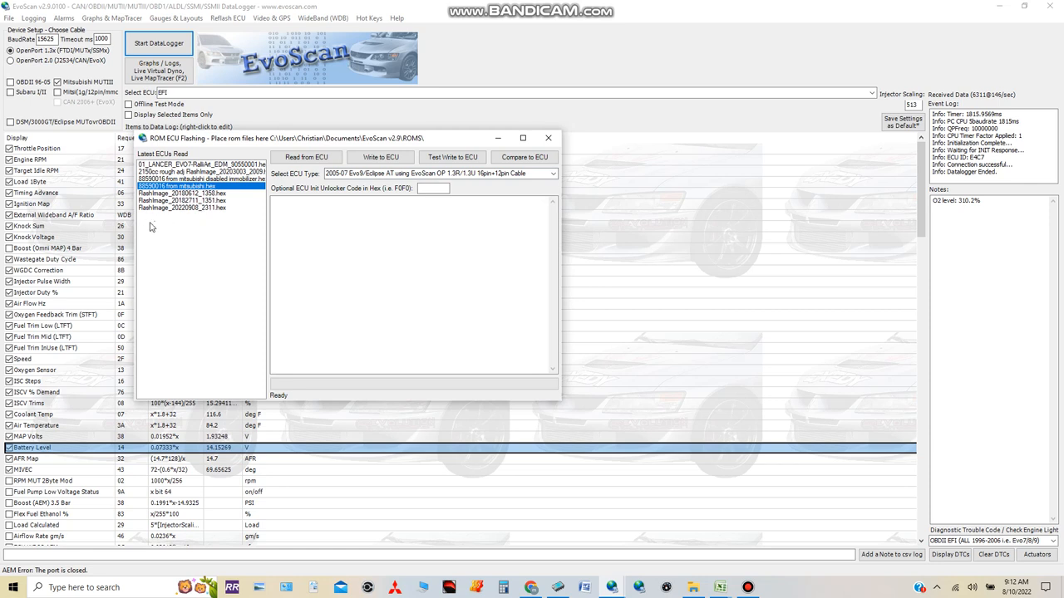
mouse_move(200, 223)
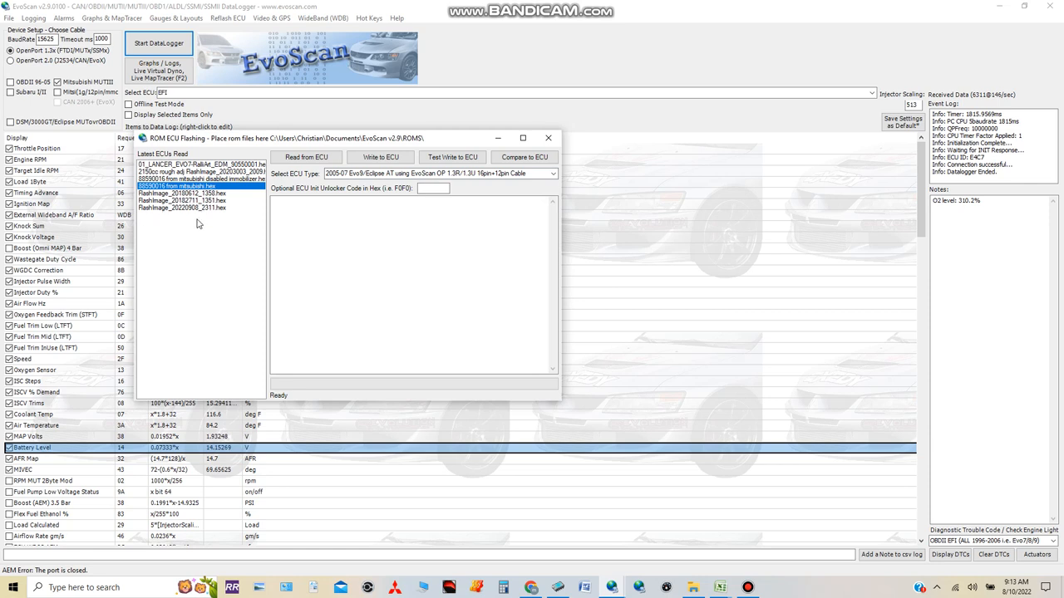
mouse_move(220, 225)
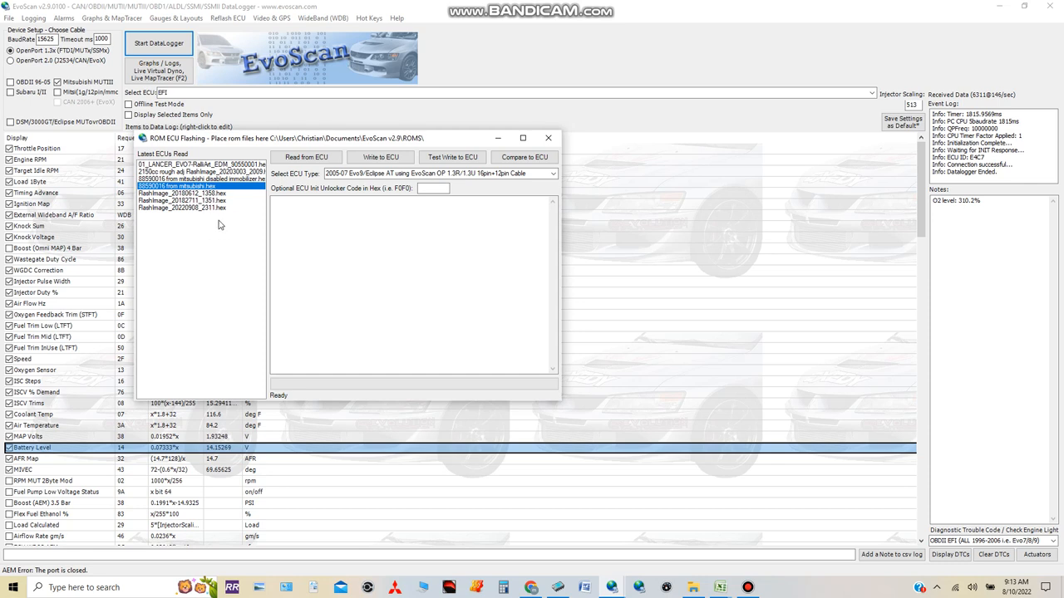
mouse_move(223, 226)
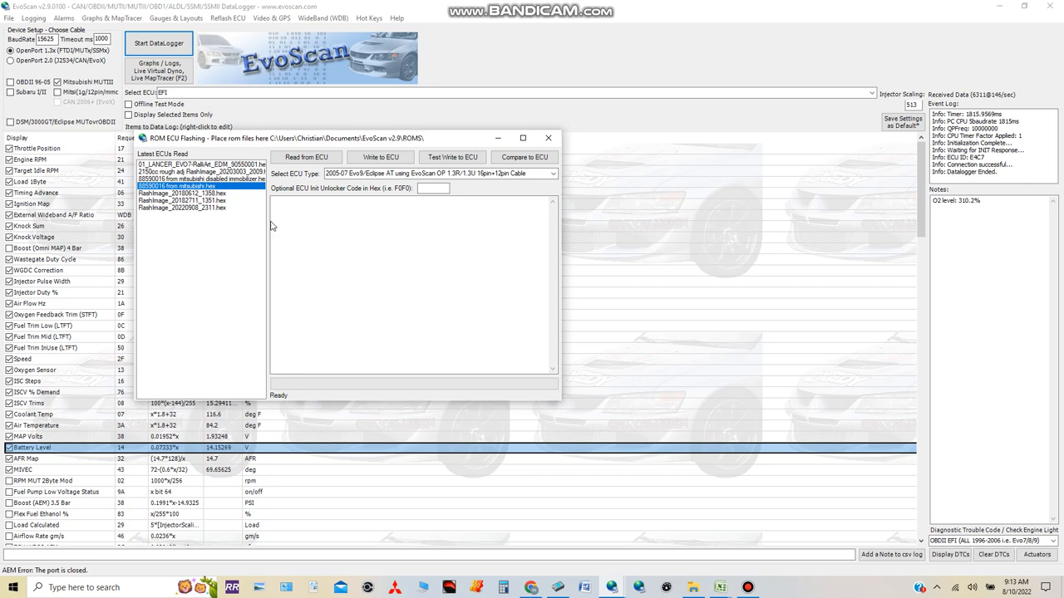
mouse_move(402, 200)
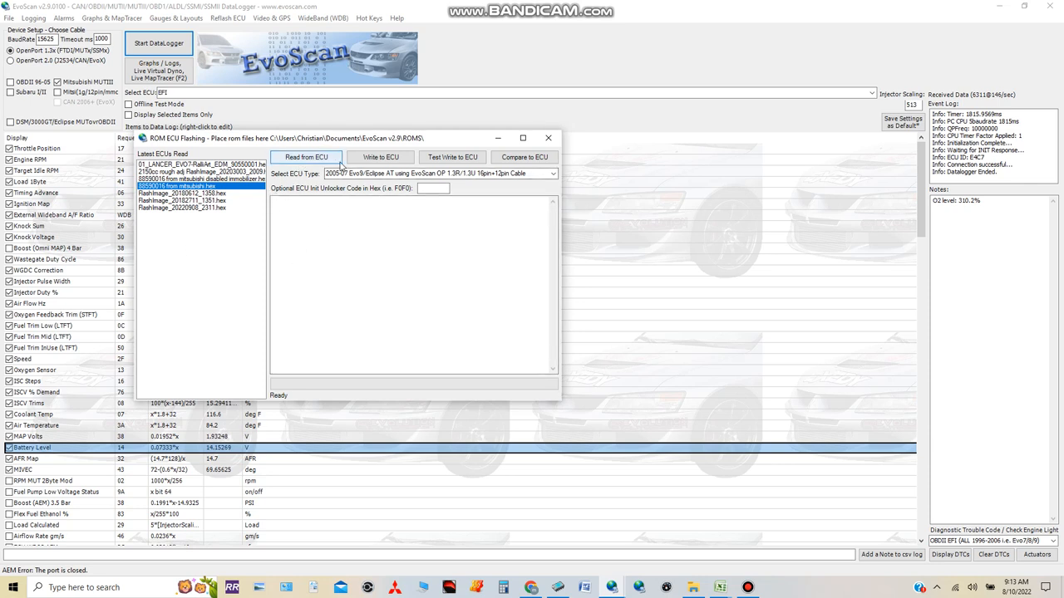
- Attempt Write to ECU with the chosen ROM and dismiss the USB cable error
left_click(379, 156)
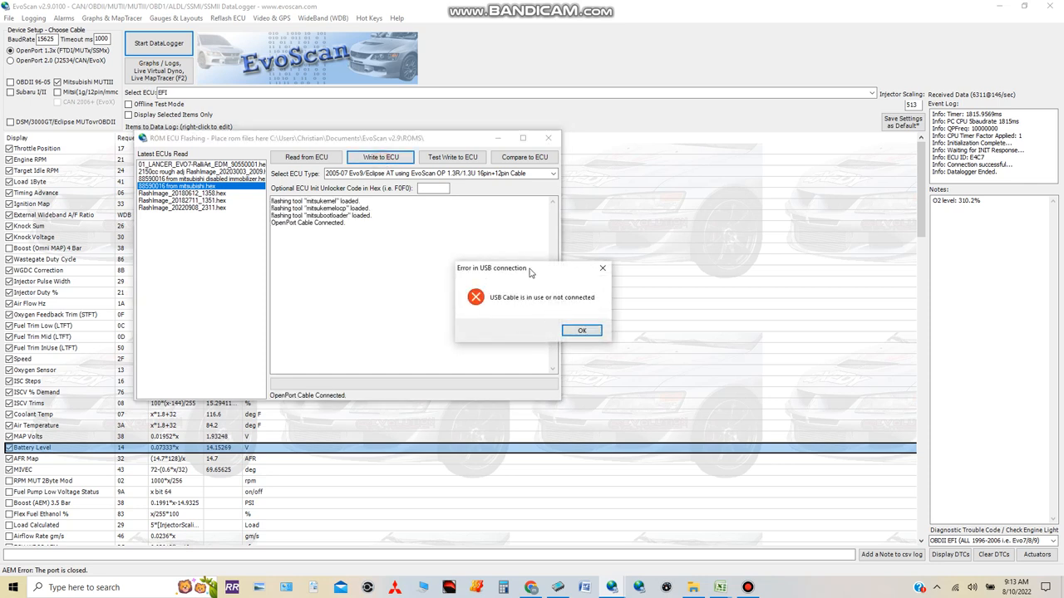
left_click(581, 330)
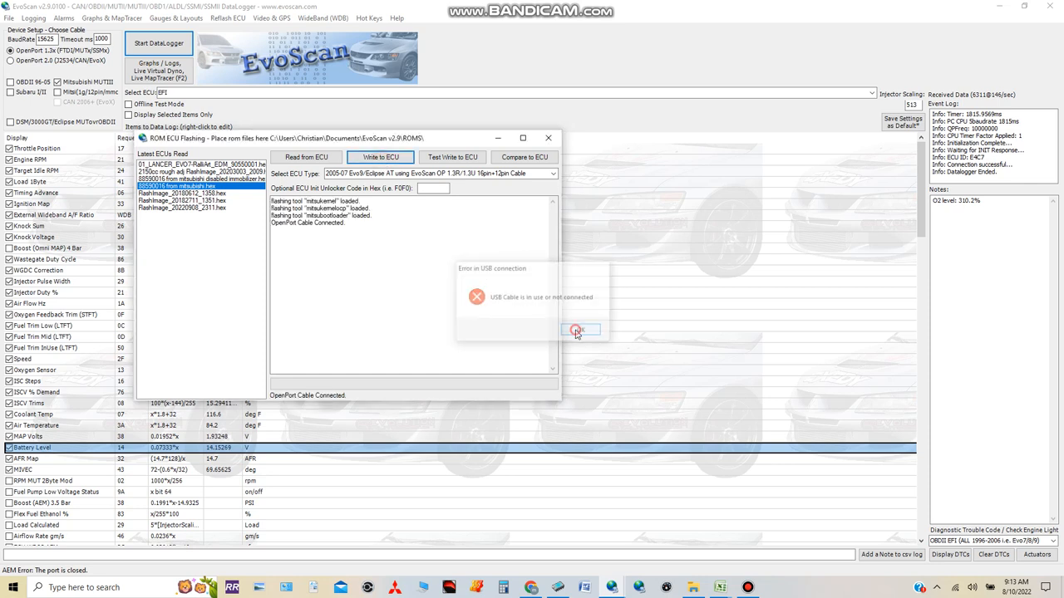
left_click(579, 329)
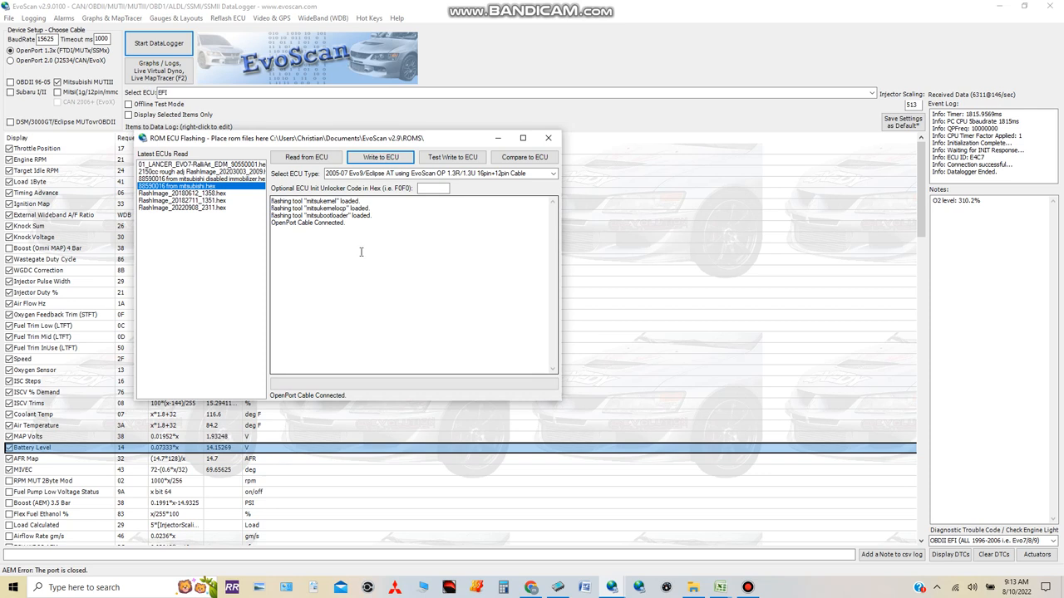
mouse_move(385, 276)
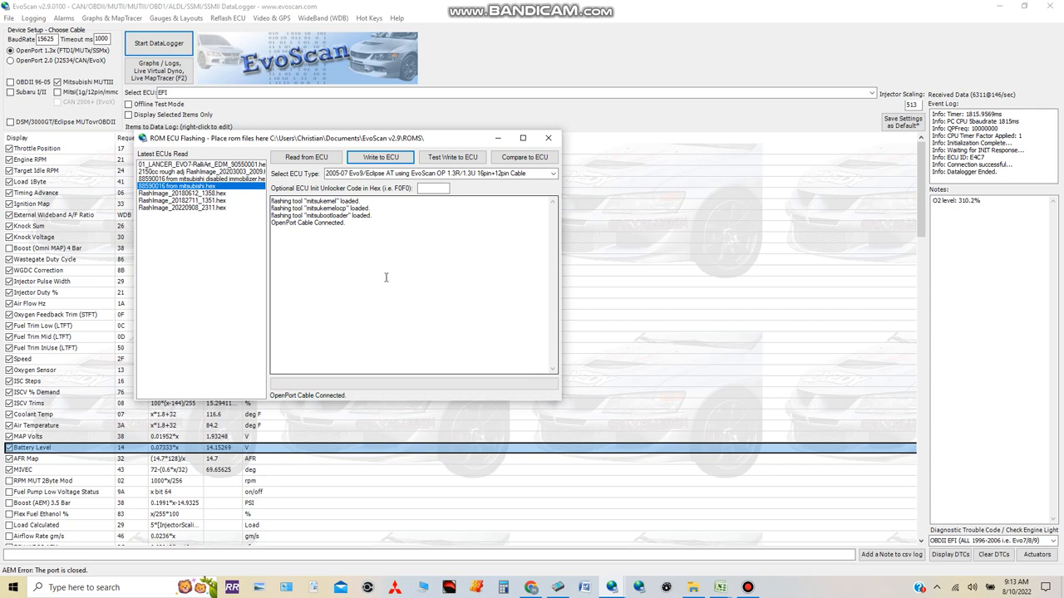
mouse_move(427, 262)
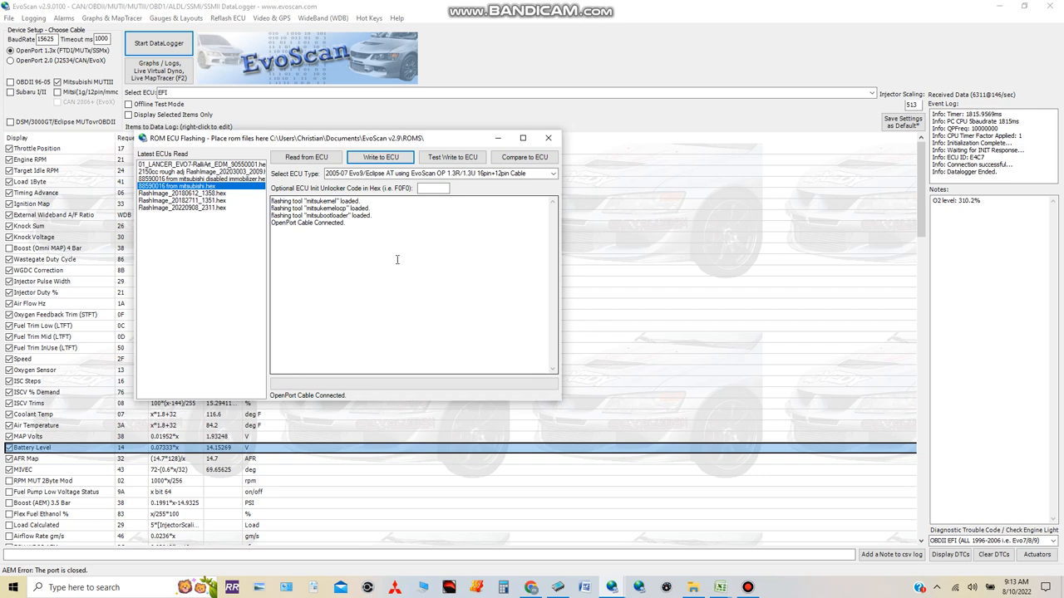
mouse_move(373, 231)
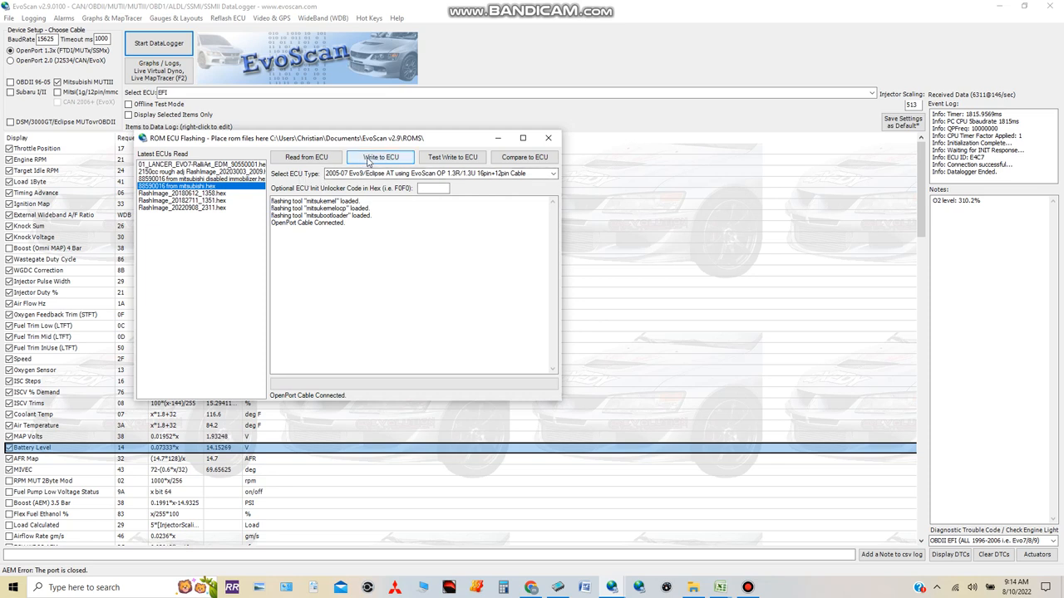
left_click(379, 156)
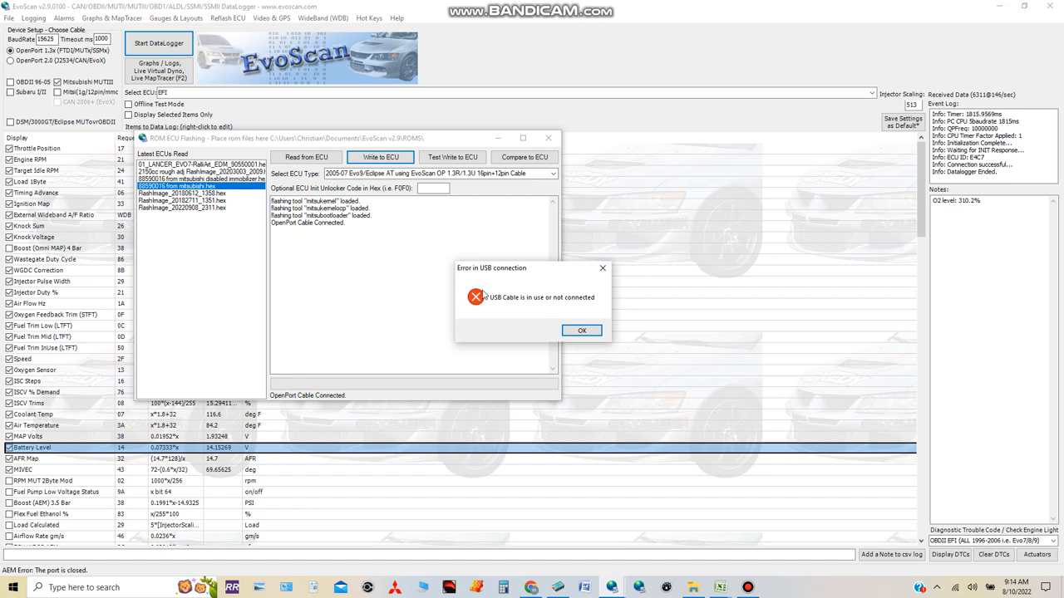
mouse_move(509, 286)
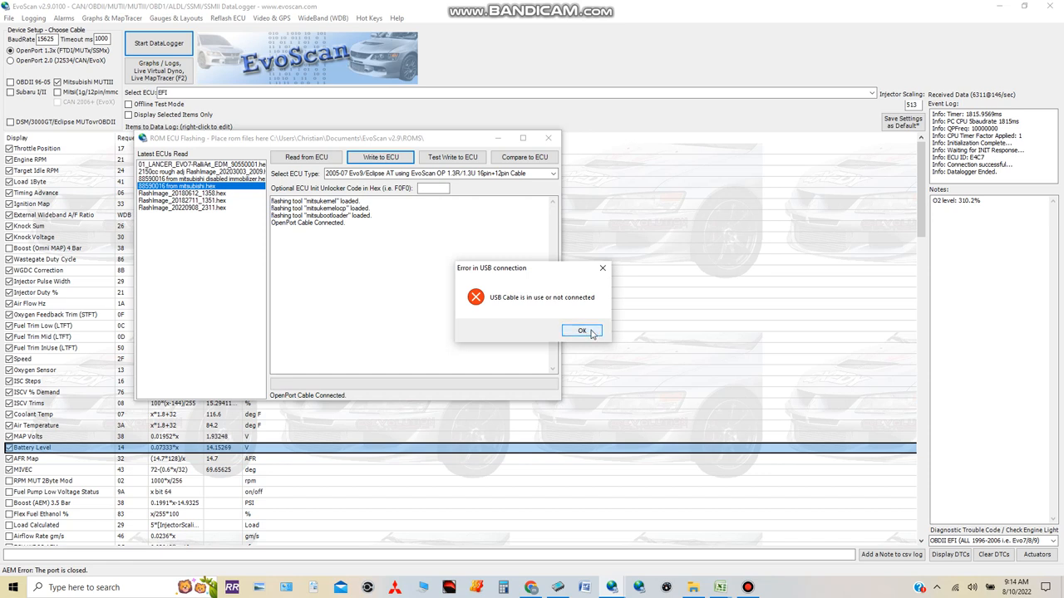
left_click(582, 331)
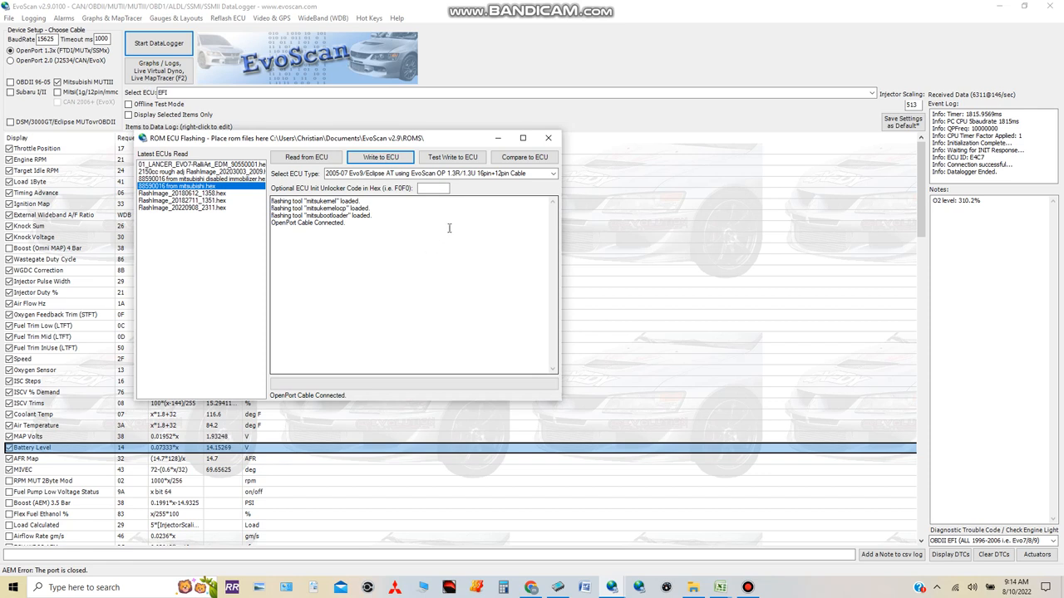
- Review the Select ECU Type choices twice, picking entries from the list
left_click(552, 173)
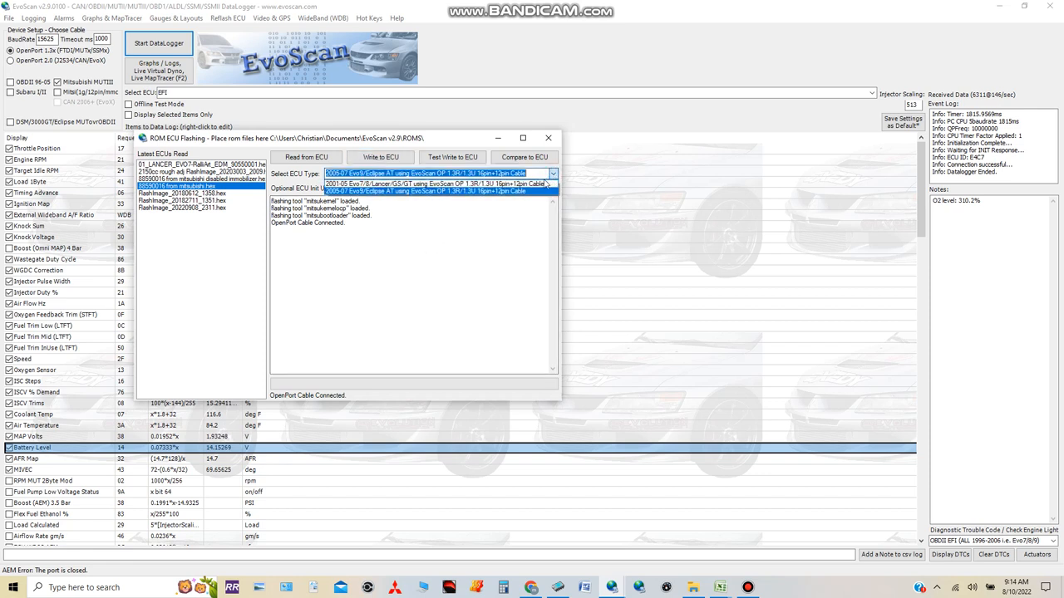
left_click(435, 189)
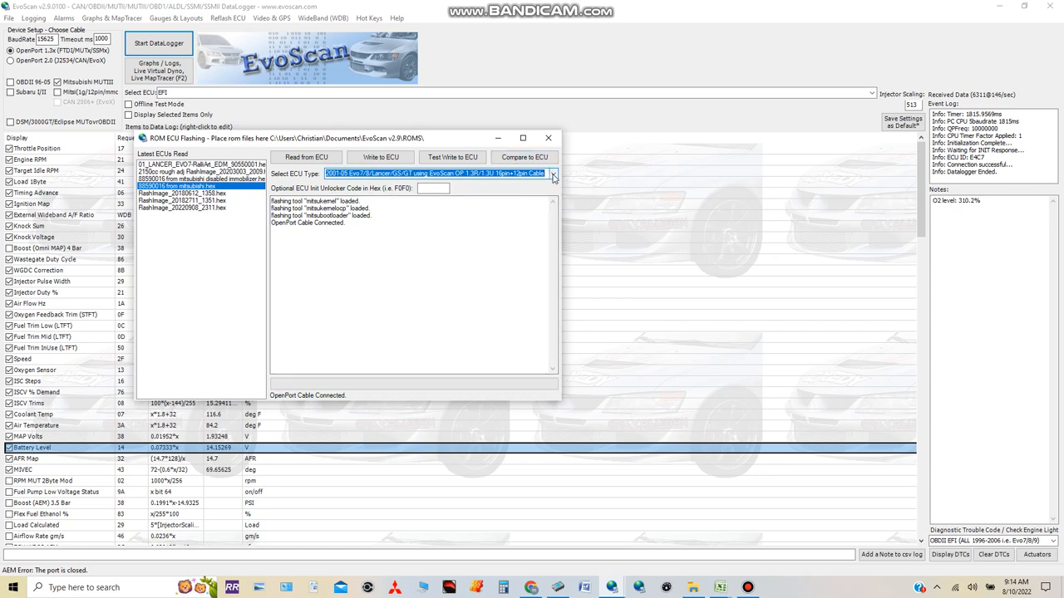
left_click(552, 175)
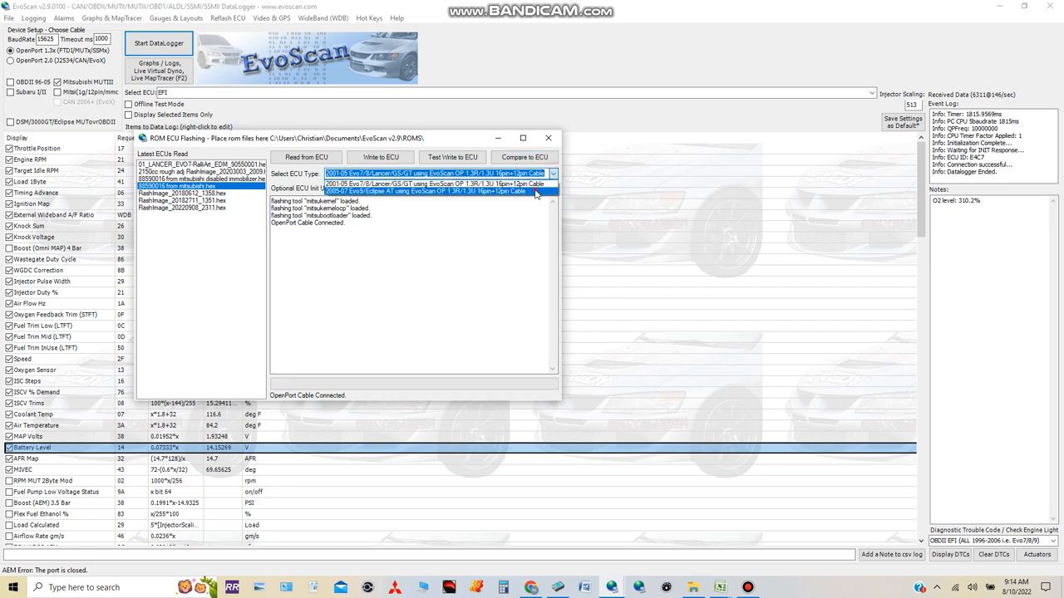
left_click(425, 191)
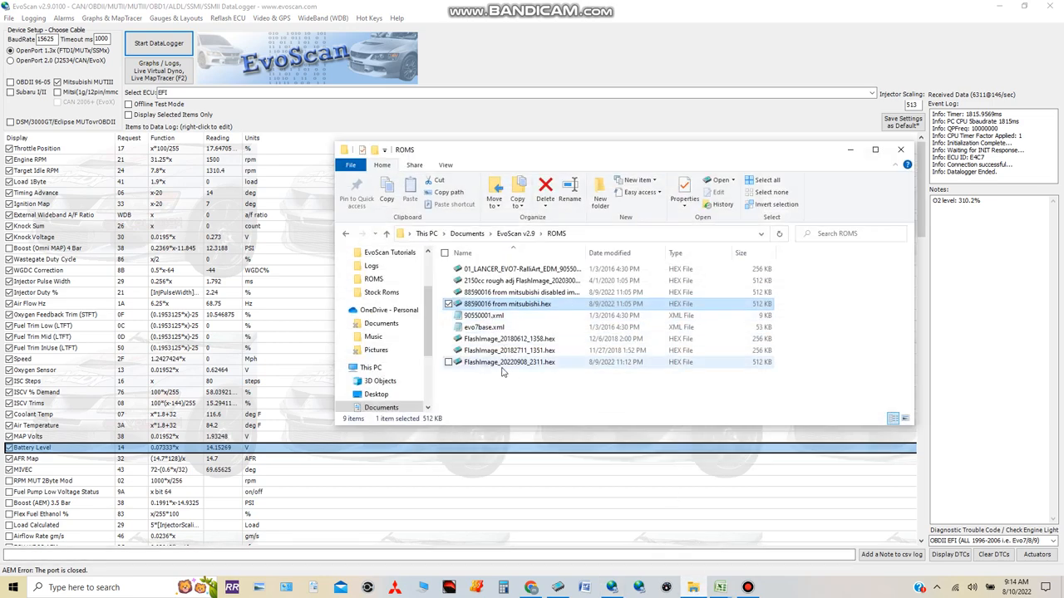
- Close the ROMS folder window, leaving the EvoScan main datalogger showing
left_click(612, 253)
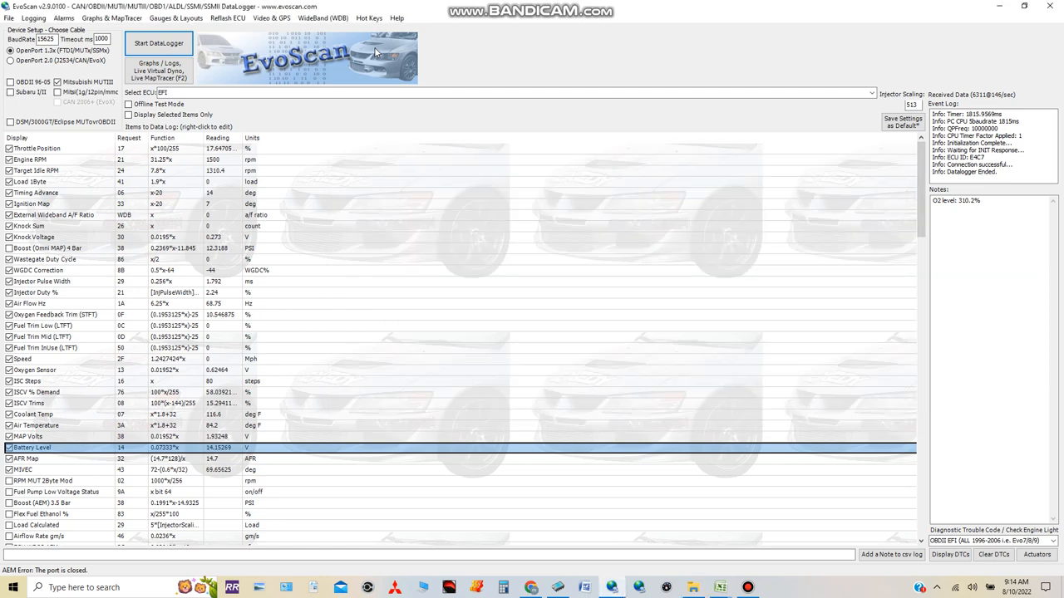
mouse_move(612, 76)
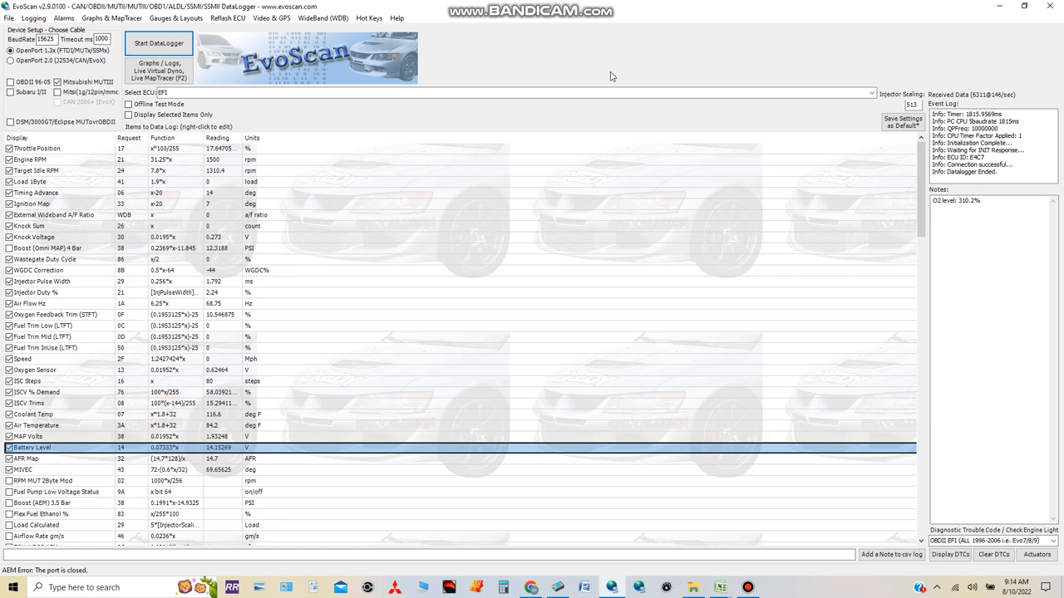
mouse_move(638, 3)
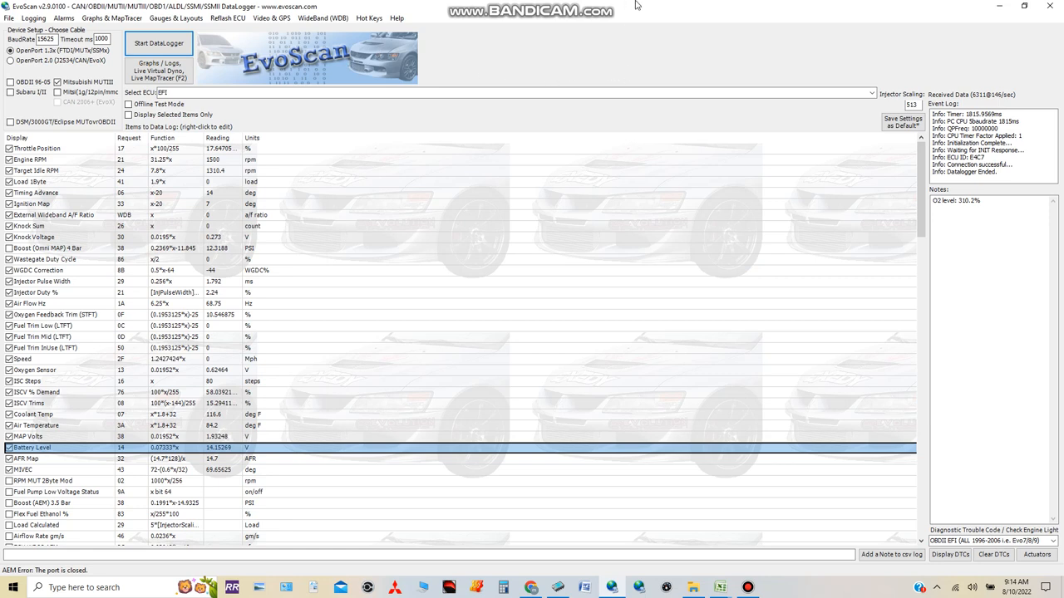